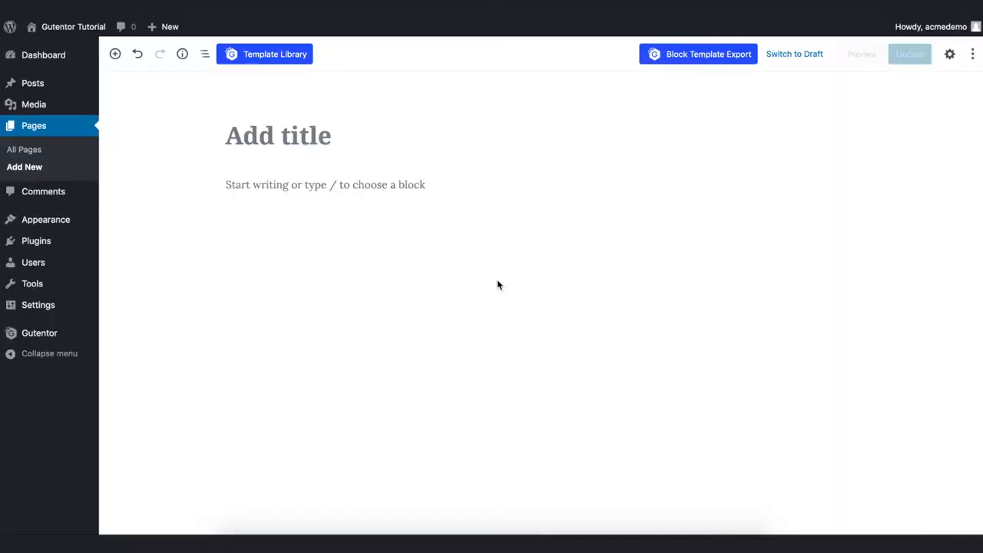
Start typing the page title 'Te' and bring up the Gutentor Template Library
click(278, 135)
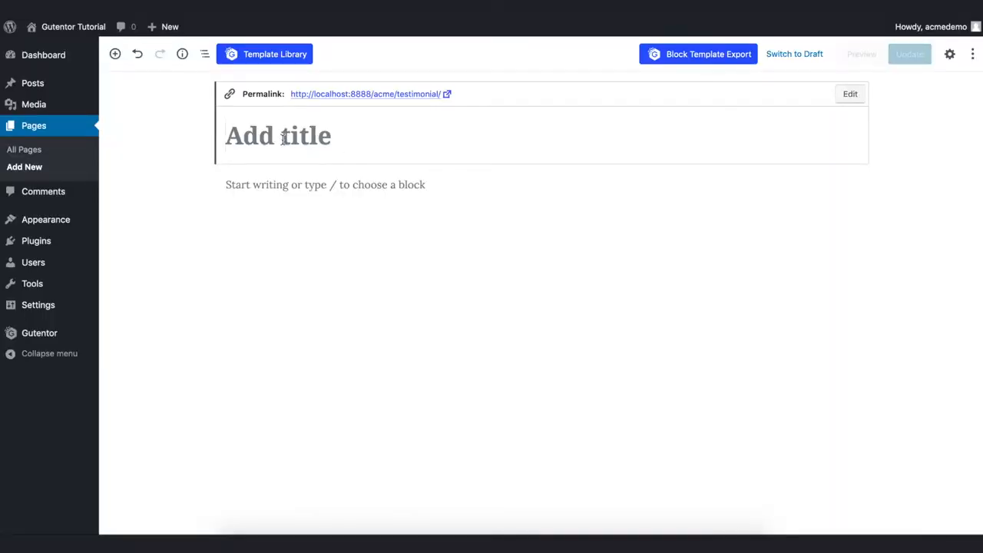
text(Te)
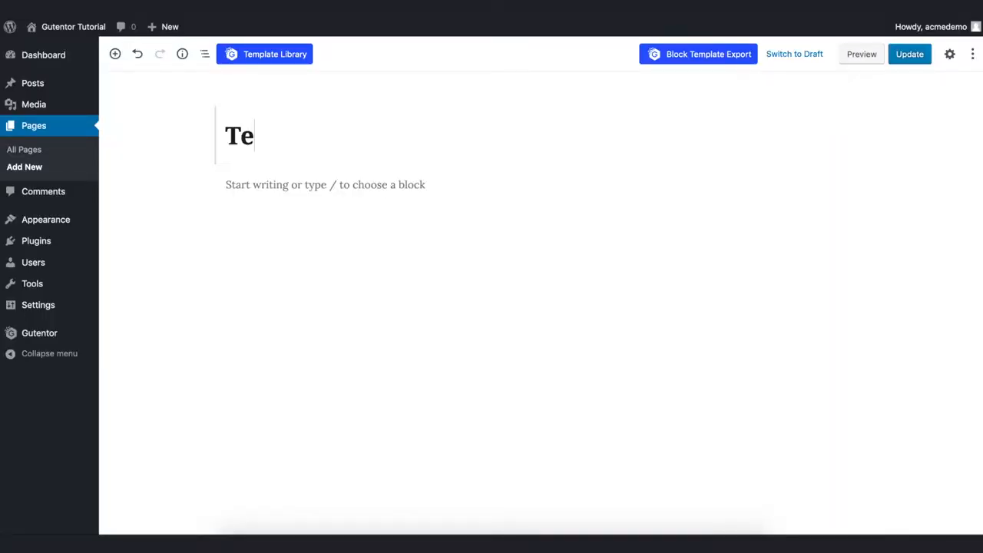
click(265, 54)
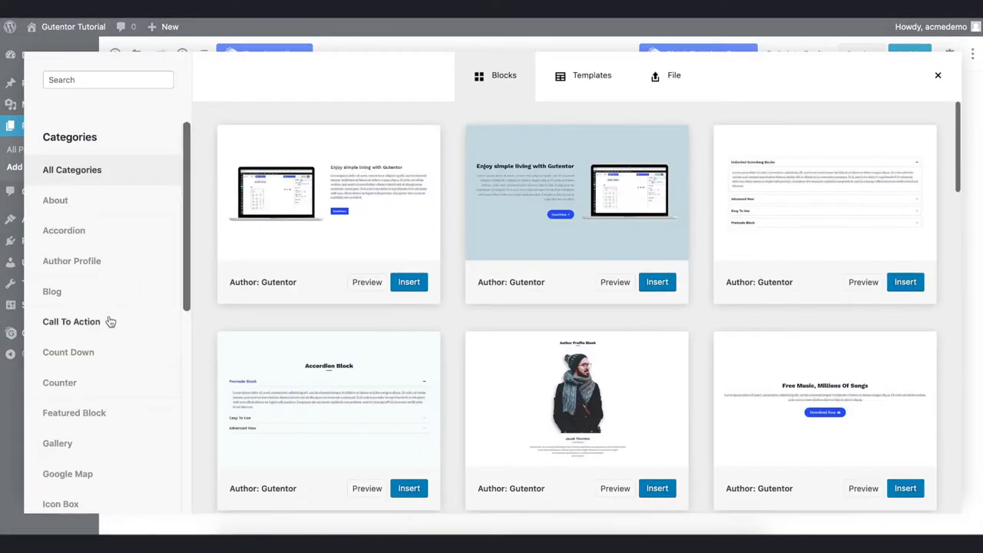
Insert the ready-made Timeline block from the library's Timeline category
scroll(down, 3)
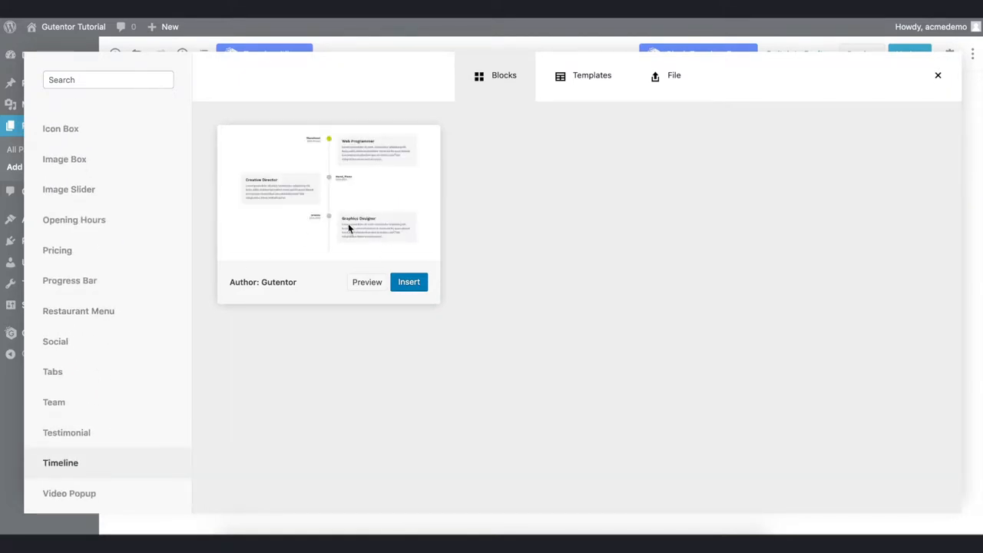
click(408, 282)
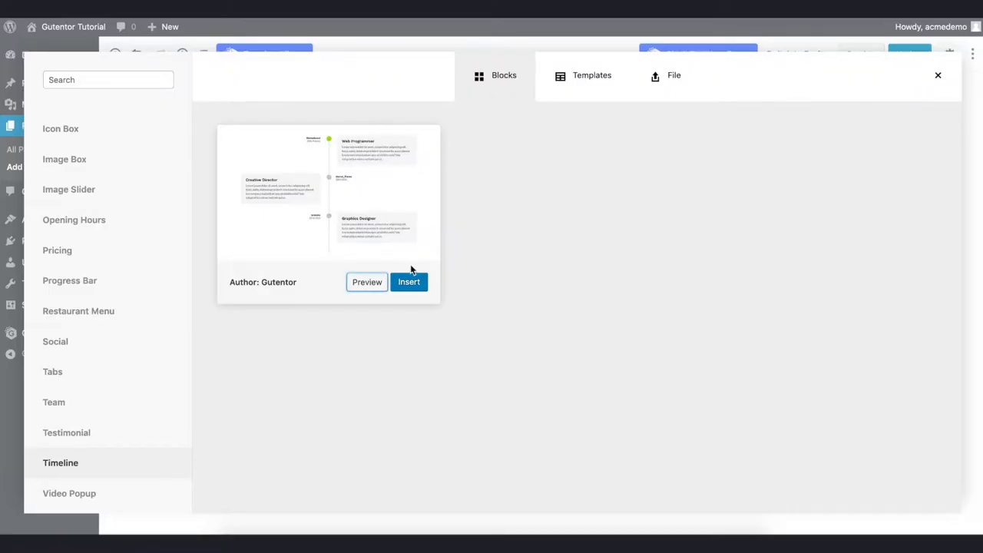
click(409, 281)
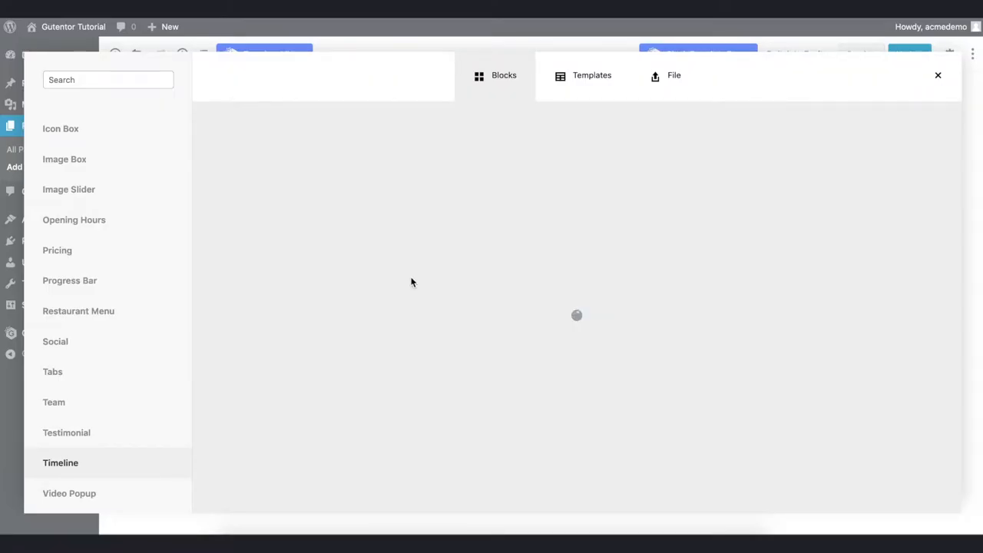
Update the Timeline page and view it on the live site
click(938, 75)
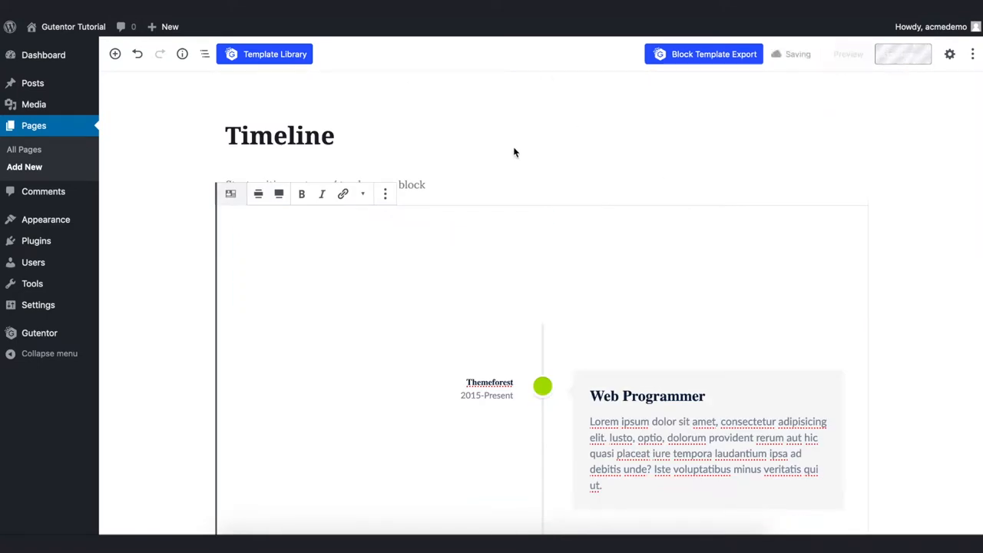
click(903, 54)
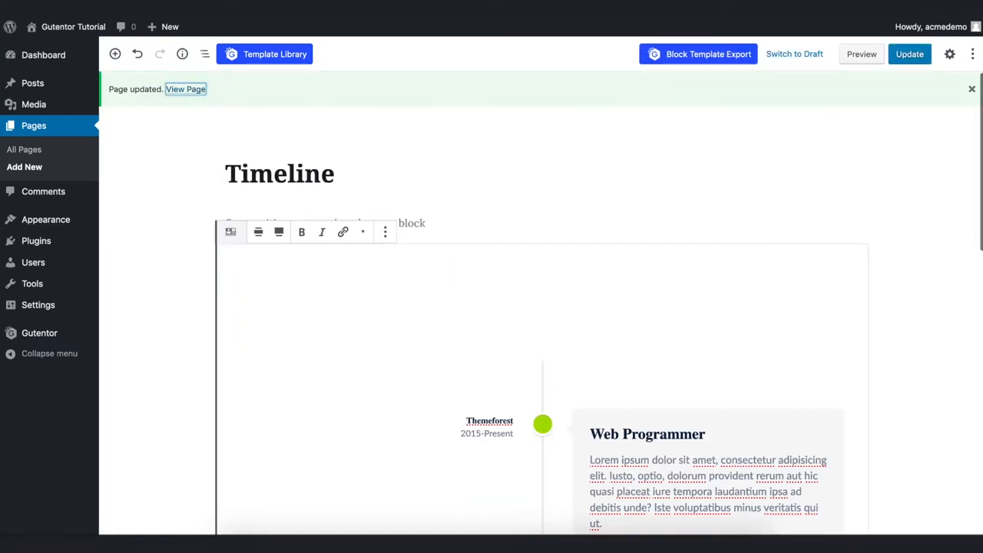
click(185, 89)
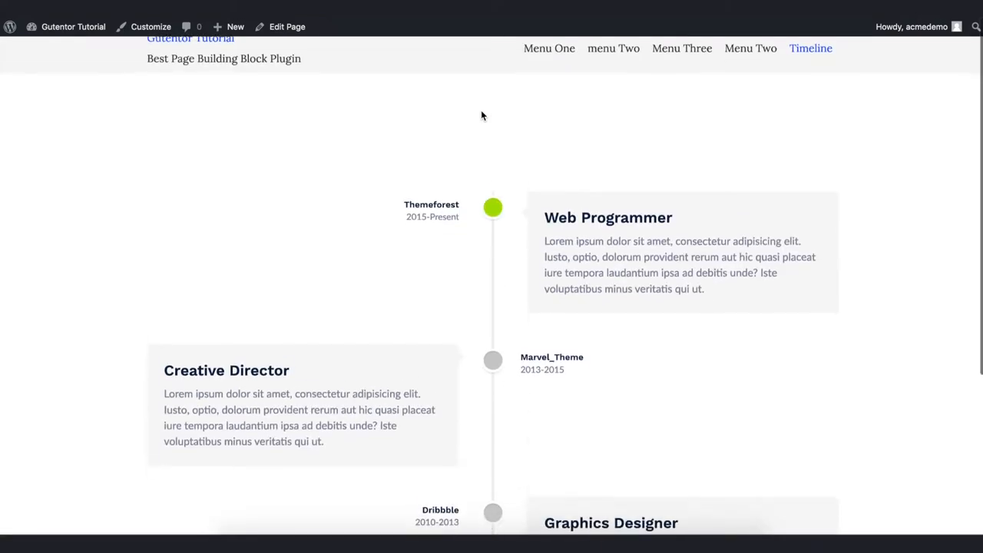
scroll(down, 3)
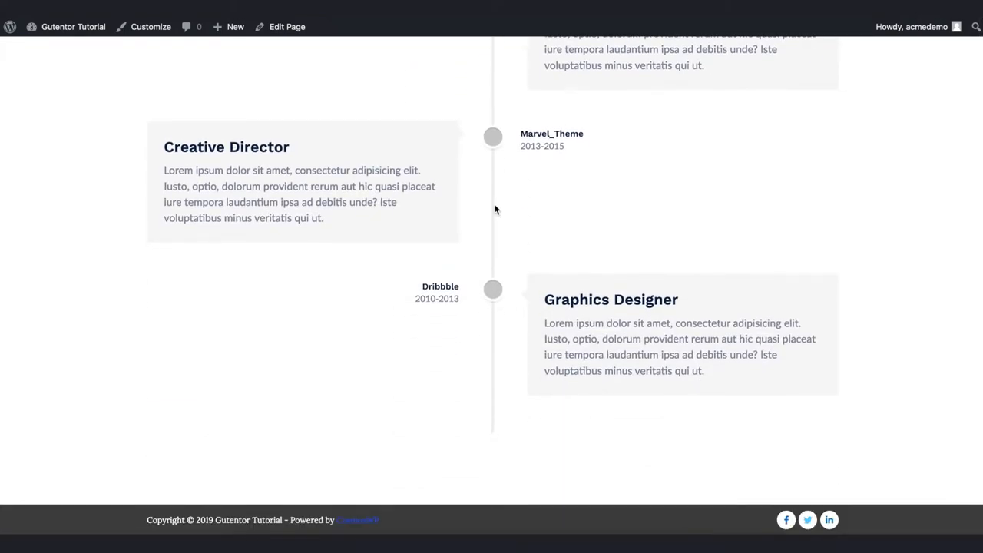
scroll(down, 3)
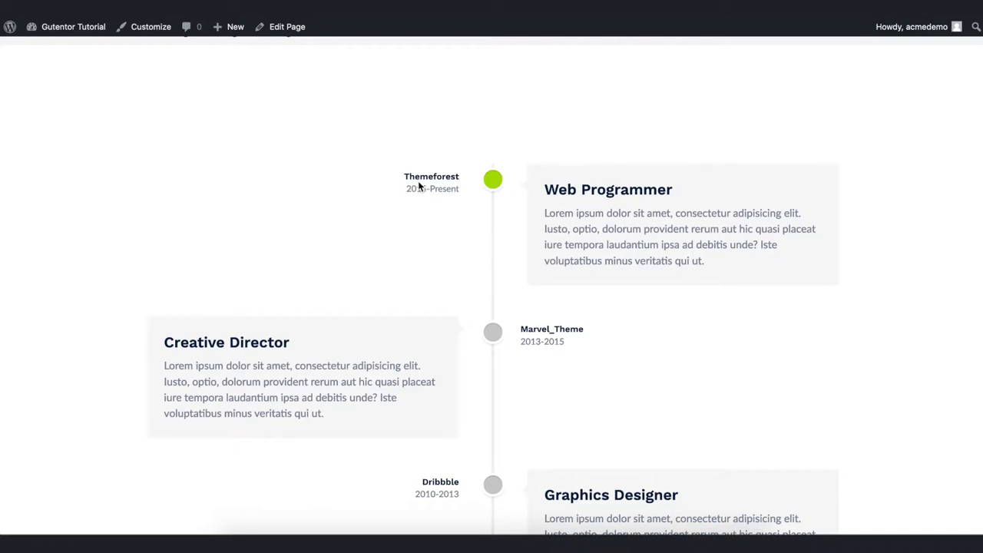
mouse_move(528, 295)
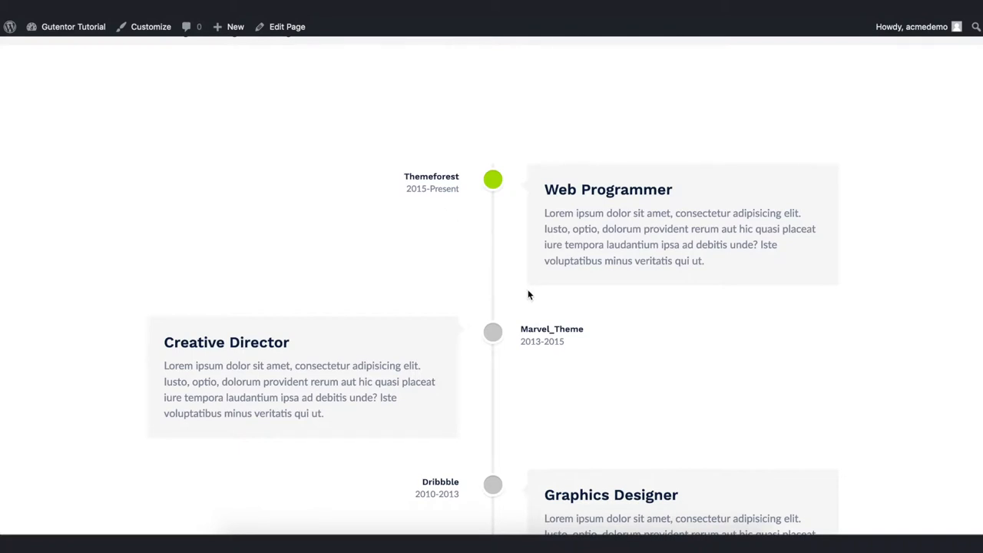
scroll(down, 3)
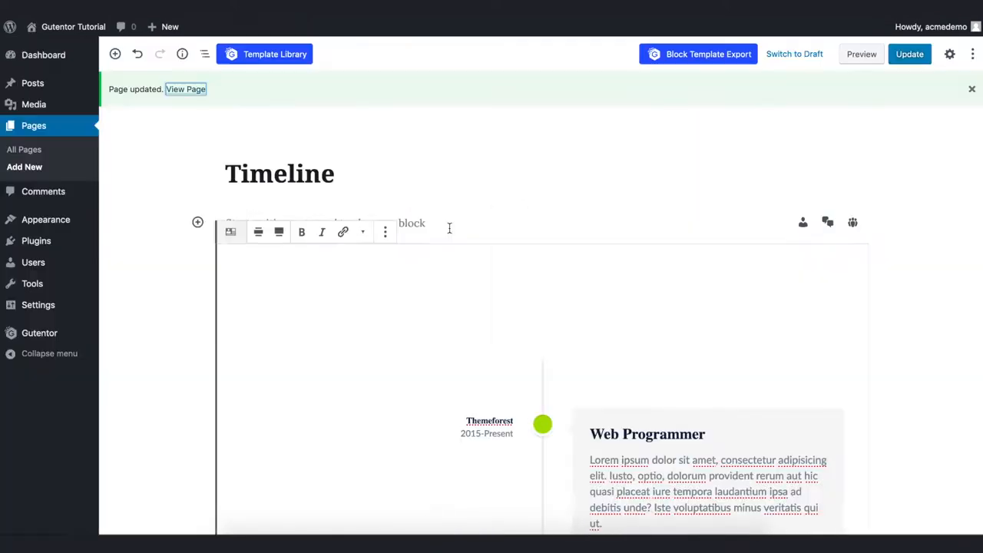
Show the Timeline block settings and expand its Block Items options
click(950, 54)
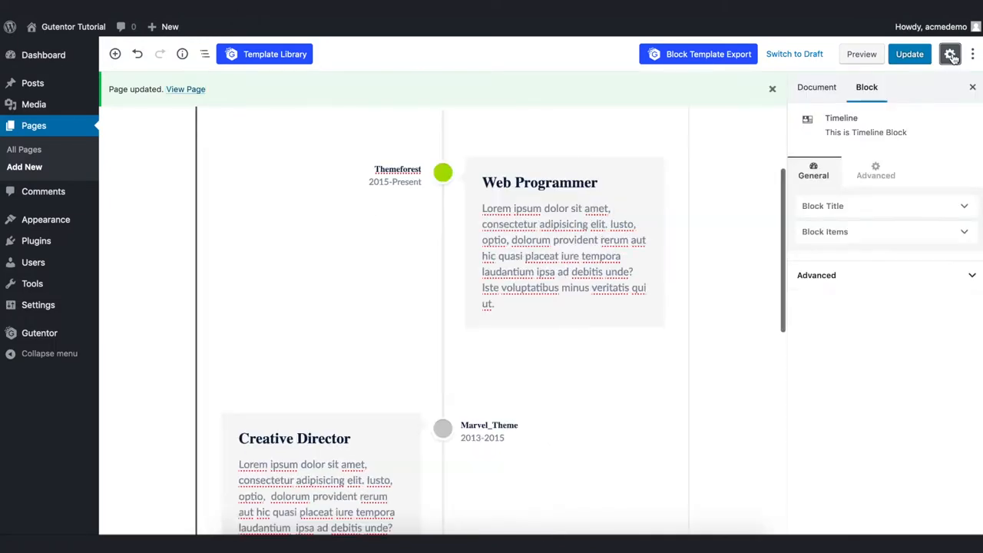
click(823, 205)
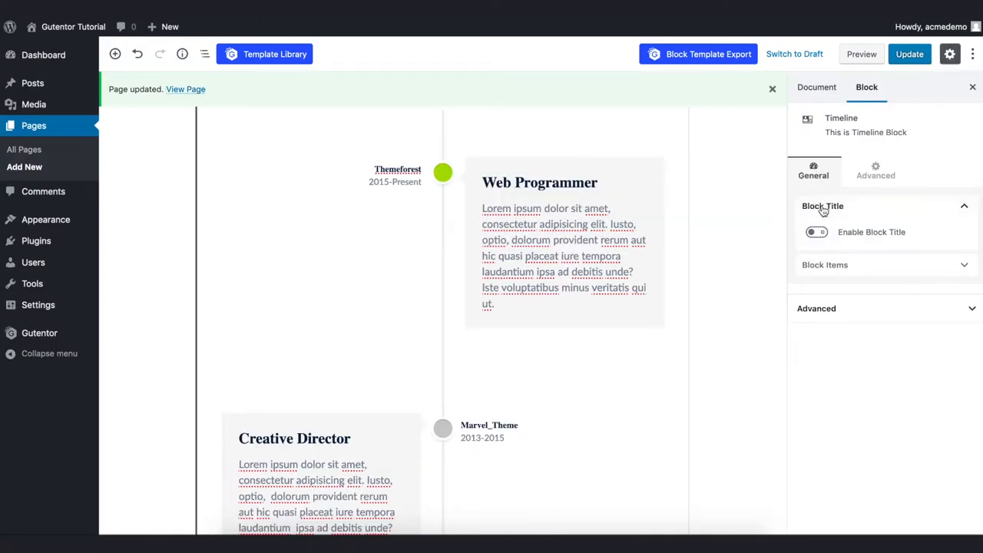
click(816, 232)
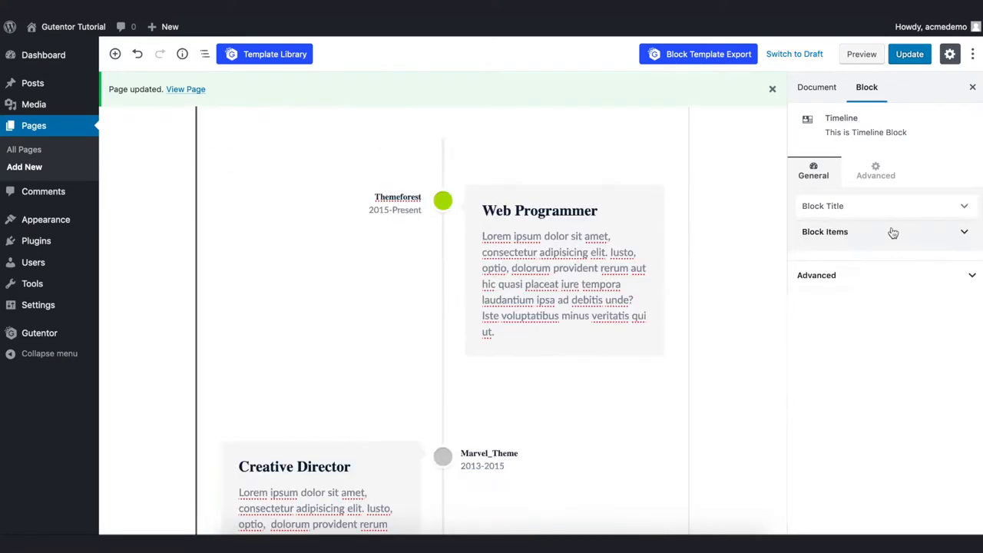
click(825, 231)
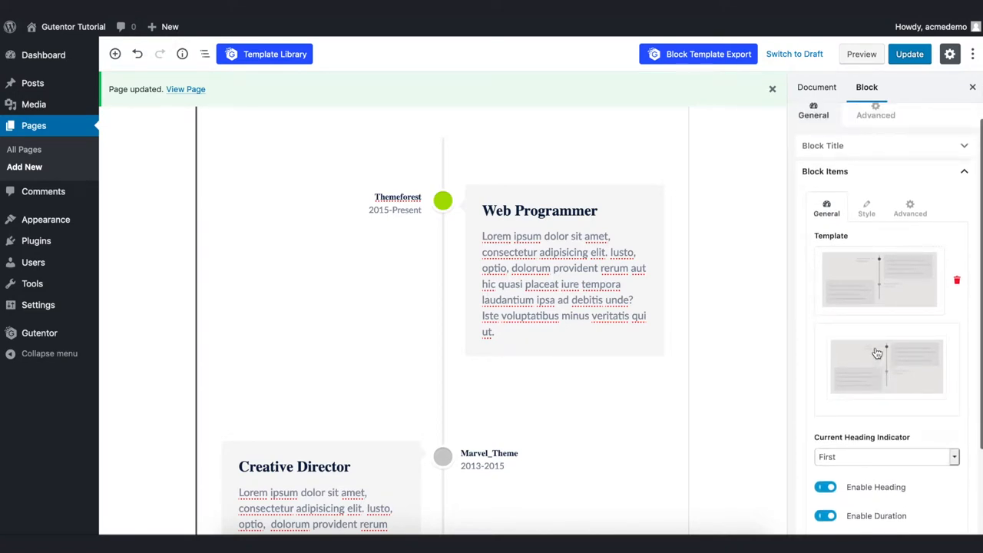
Try the item highlight choices, then turn off highlighting of timeline items
scroll(down, 3)
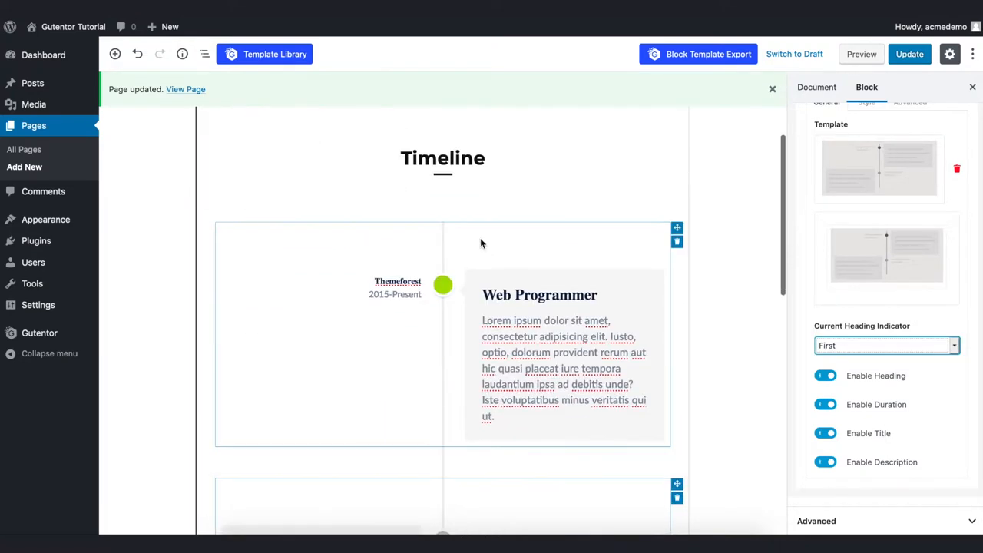
click(887, 345)
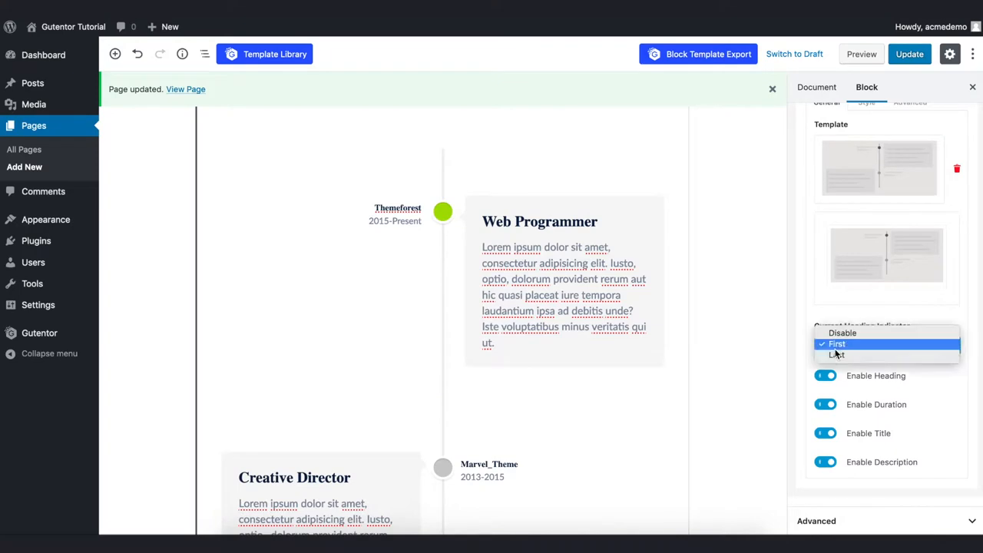
click(836, 355)
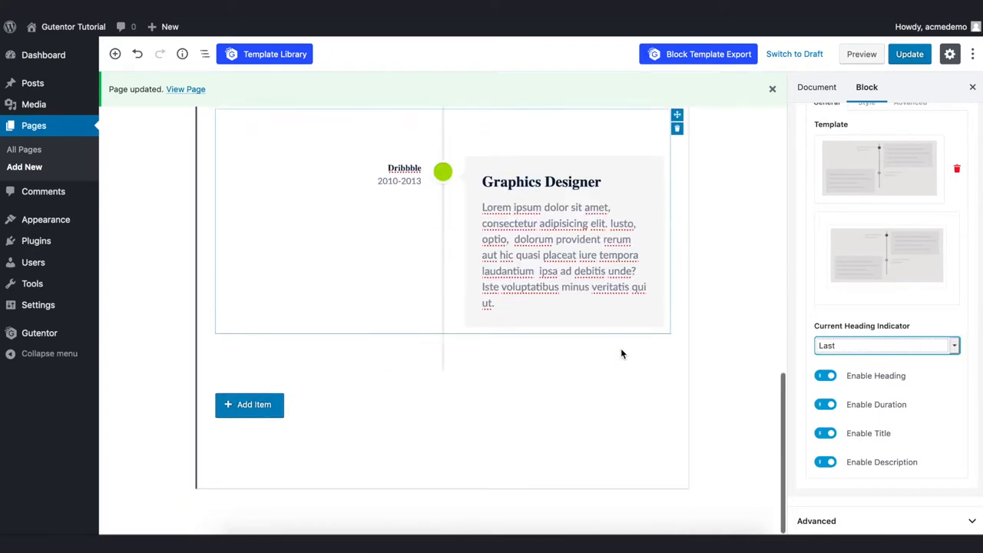
click(886, 345)
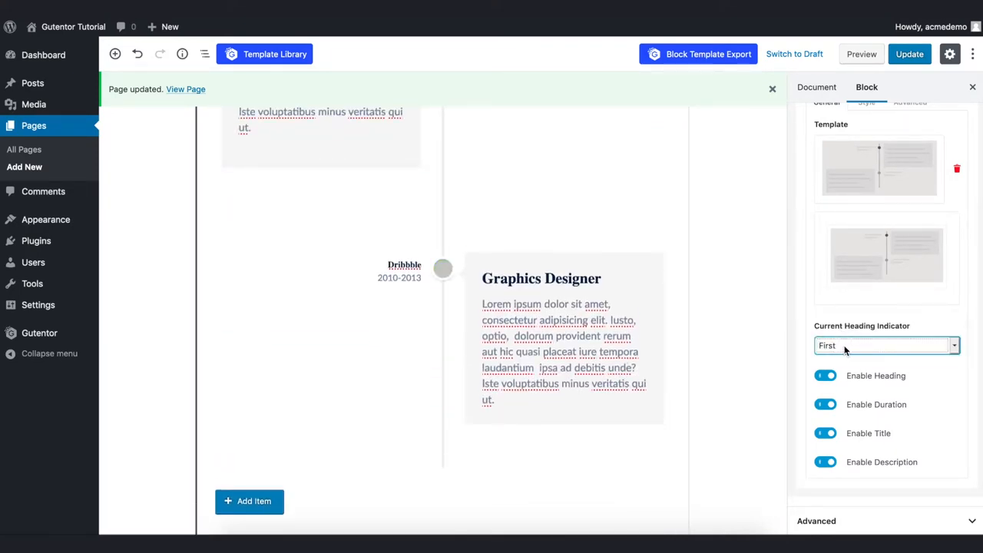
click(883, 345)
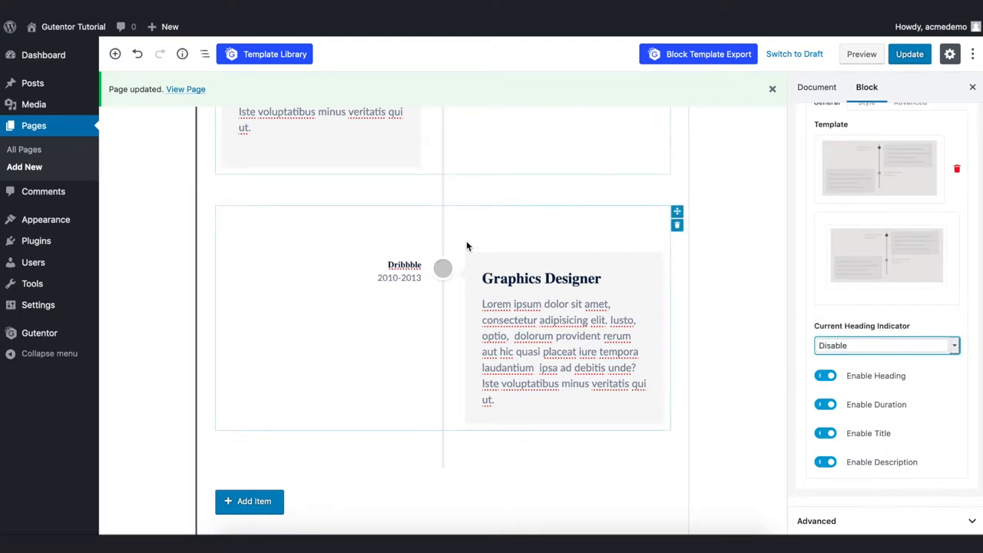
Enable titles for the timeline items and bring up their style options
scroll(up, 3)
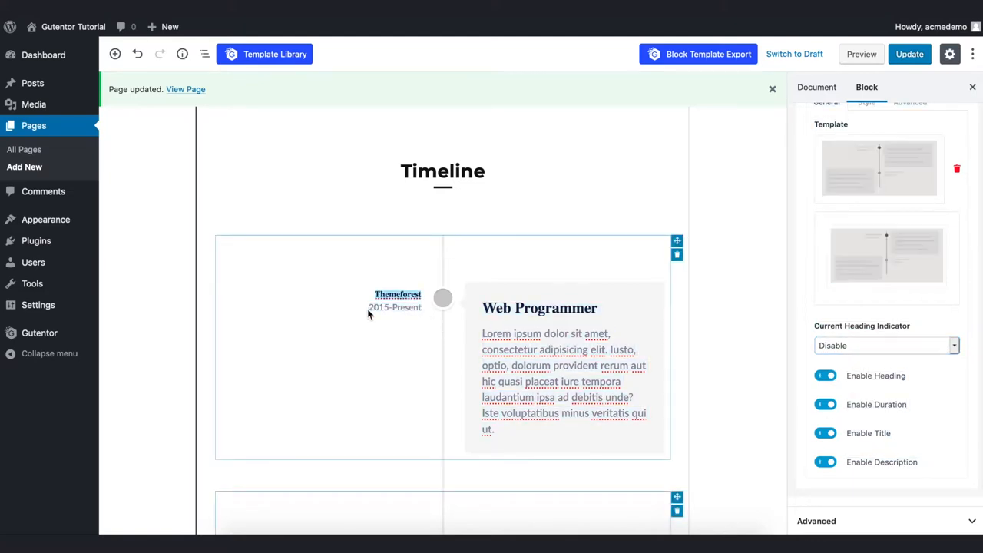
click(825, 434)
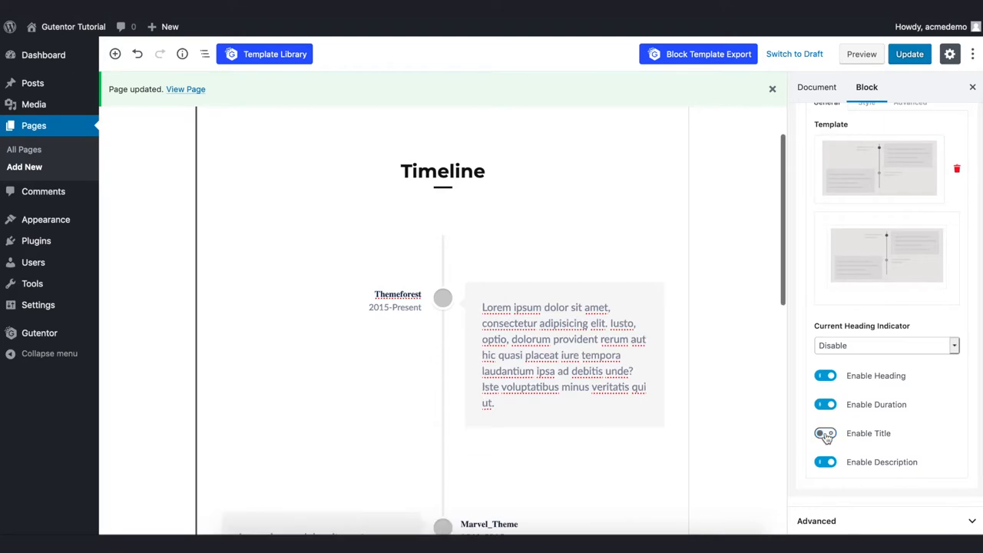
click(825, 433)
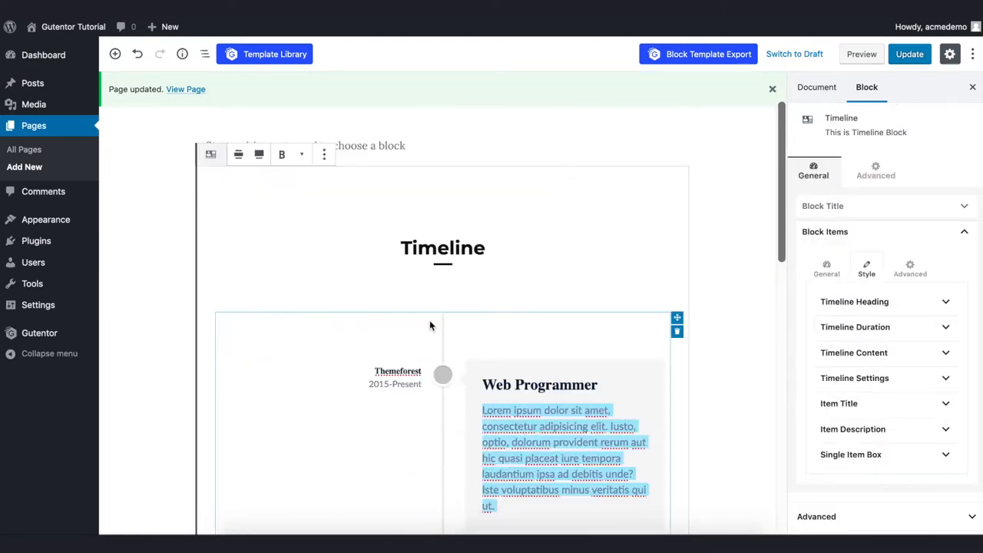
Style the timeline heading blue (#0157ed) in Warnes font at Medium size
scroll(down, 3)
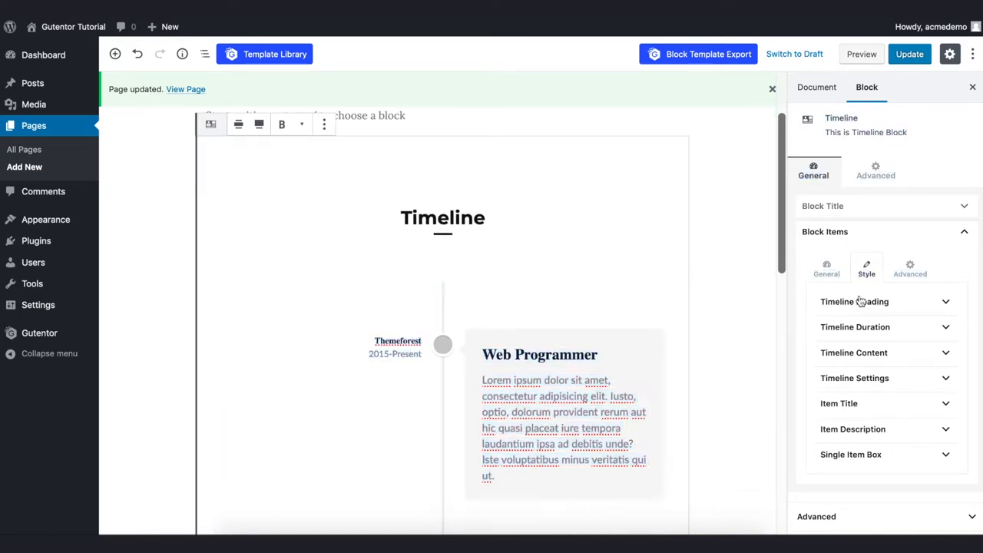
click(854, 301)
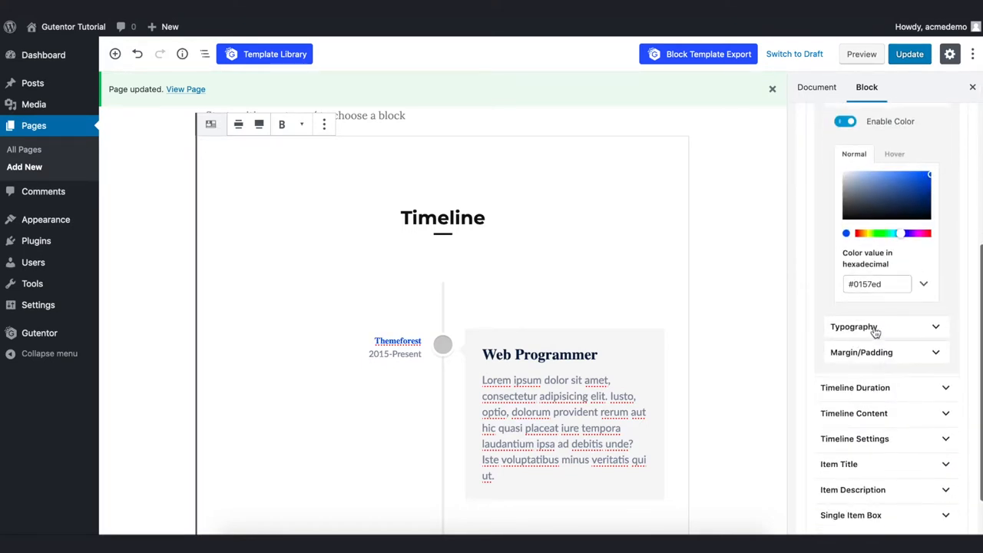
click(854, 326)
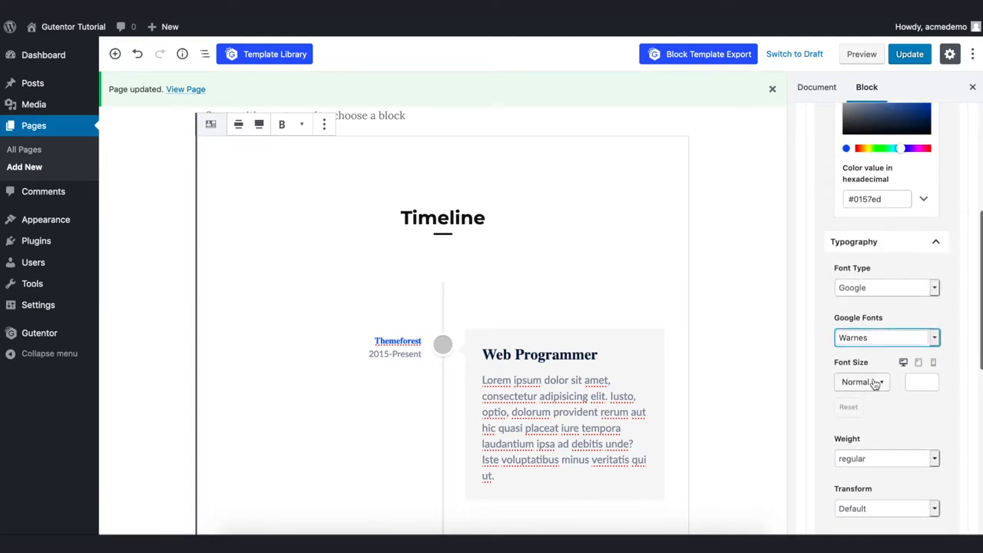
click(861, 382)
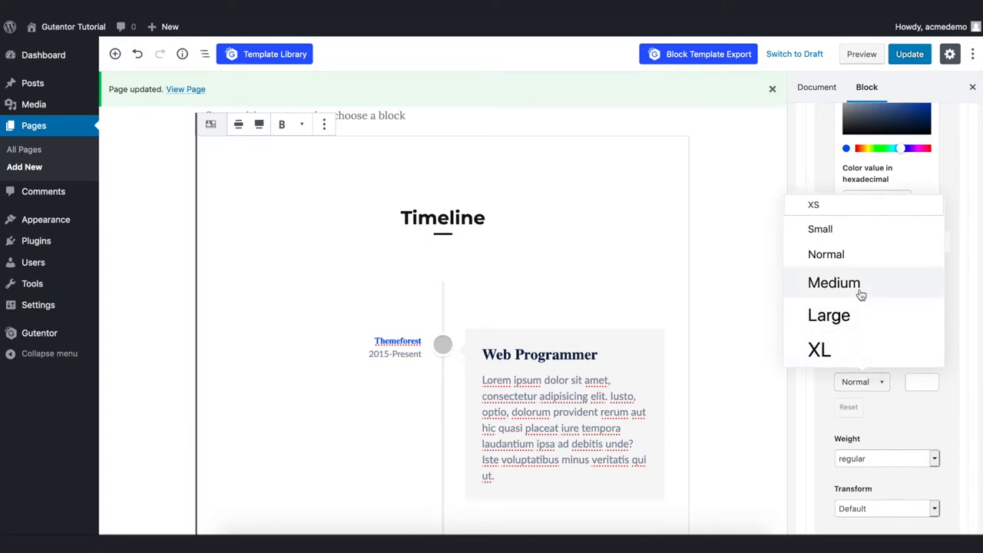
click(833, 281)
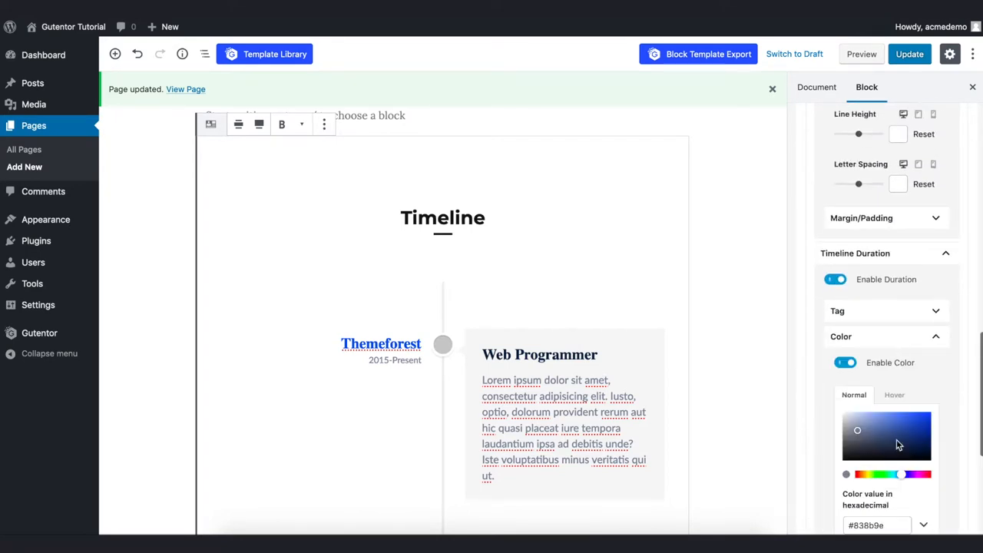
Set the duration text color to black (#000000)
click(846, 474)
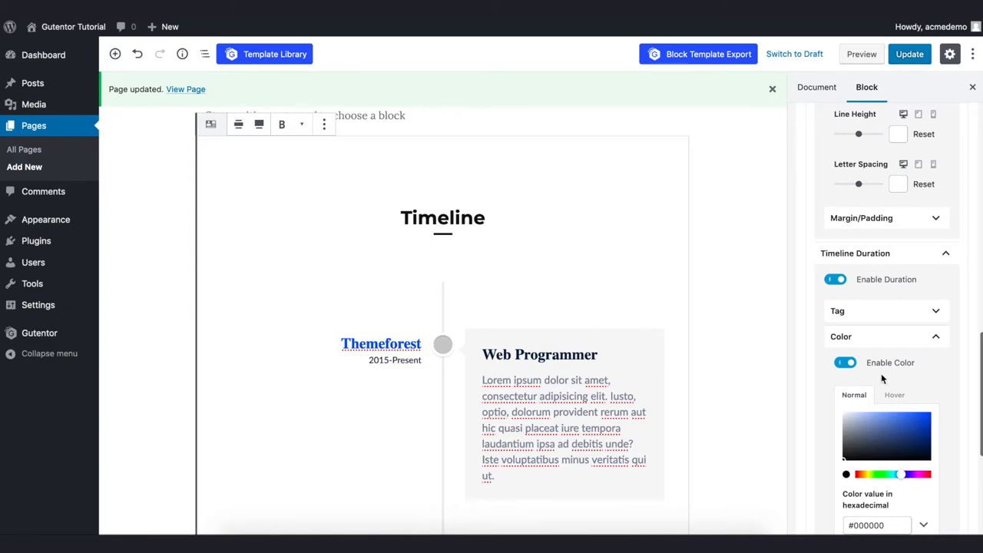
scroll(down, 3)
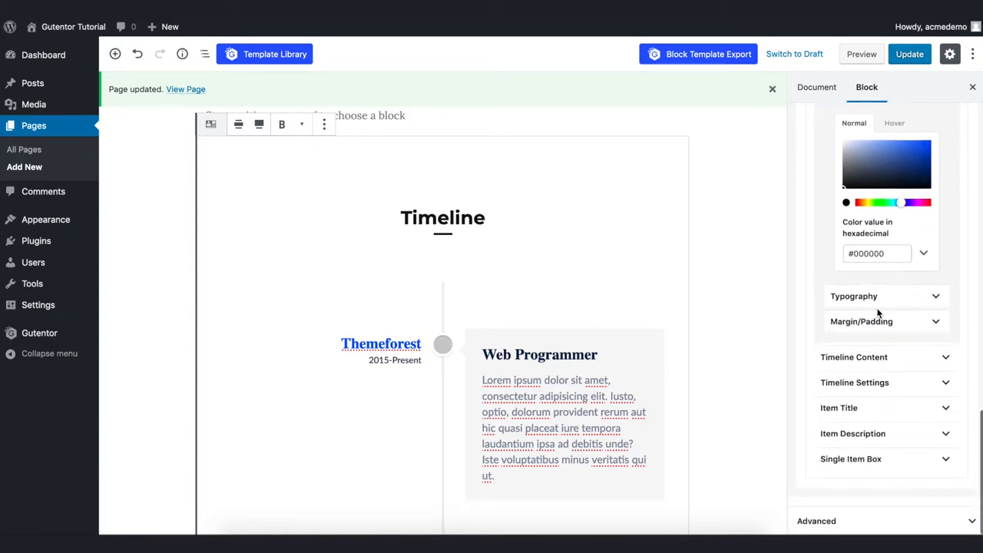
click(853, 295)
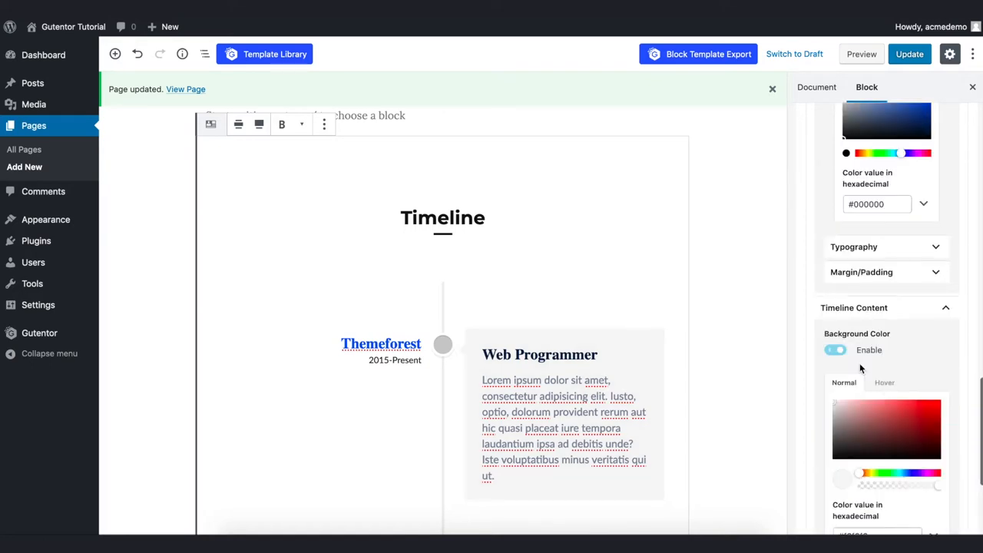
Give the timeline content boxes a light grey background (#eeecec)
click(905, 333)
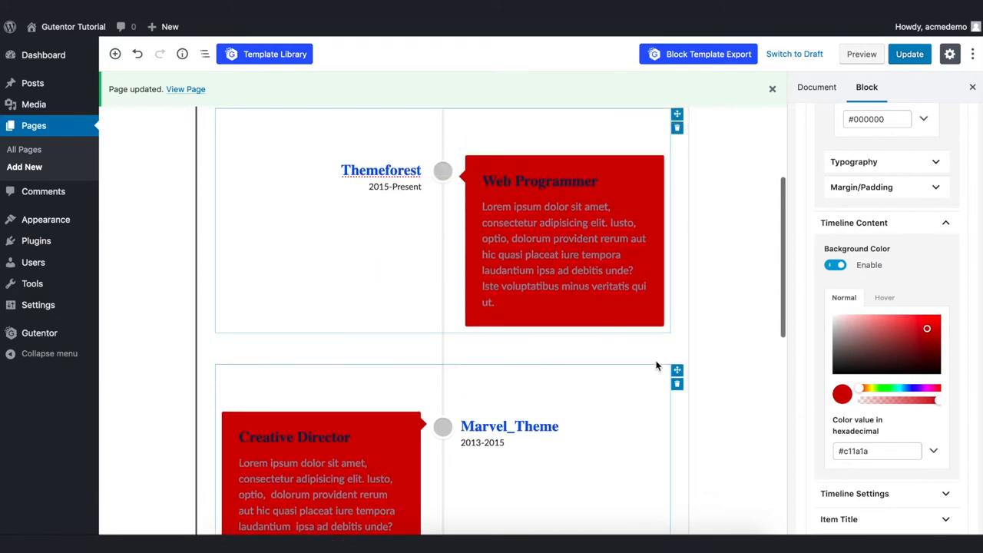
click(840, 323)
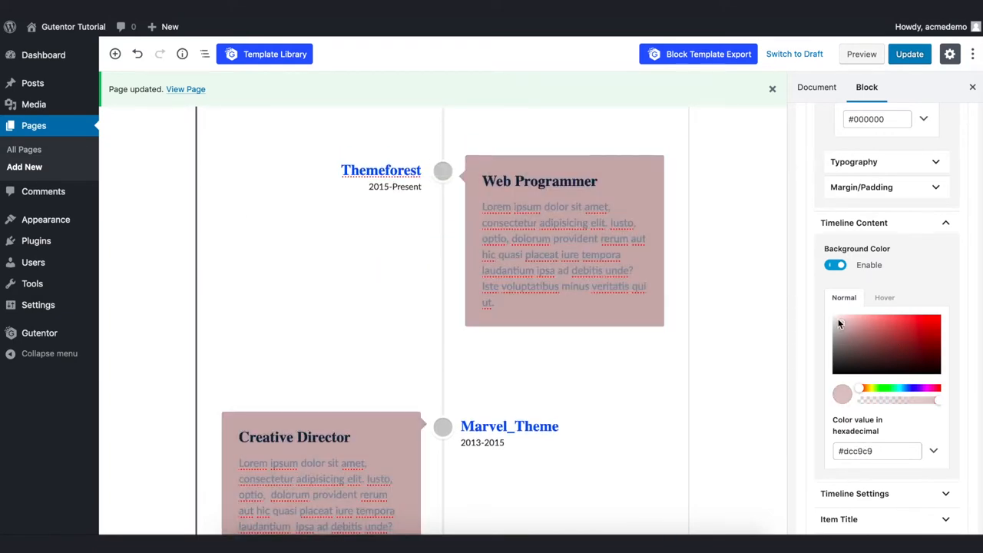
click(837, 322)
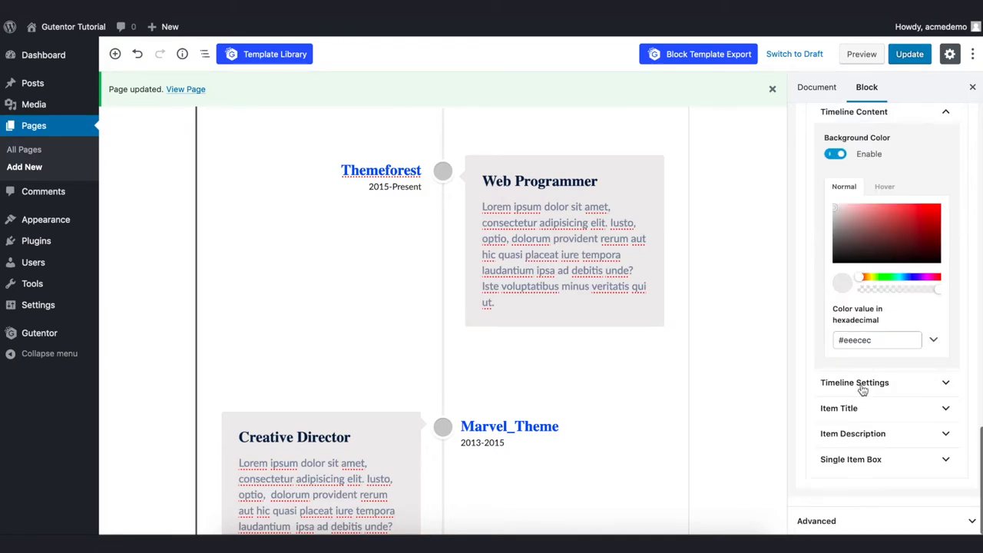
Enable custom colors and make the timeline line and circles blue
click(855, 382)
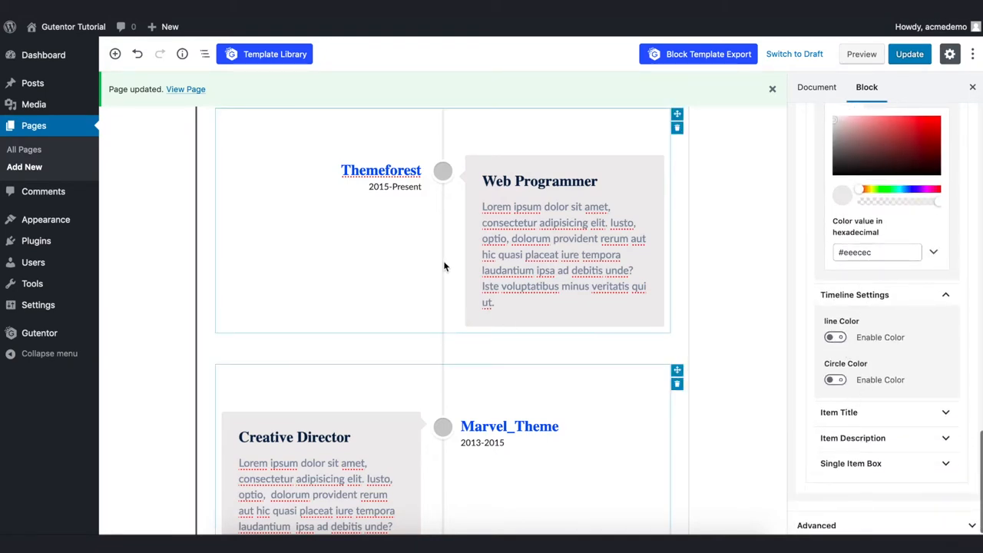
click(834, 337)
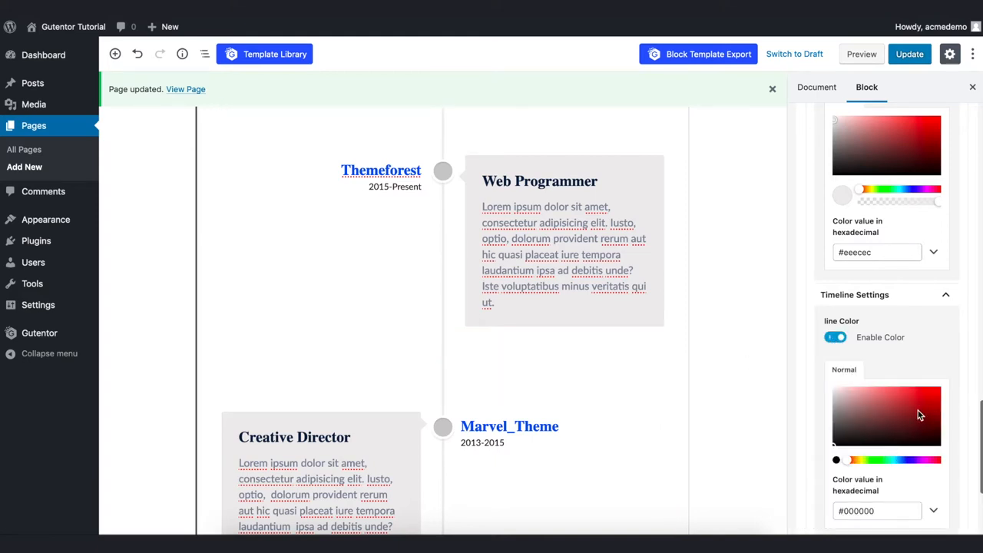
click(934, 398)
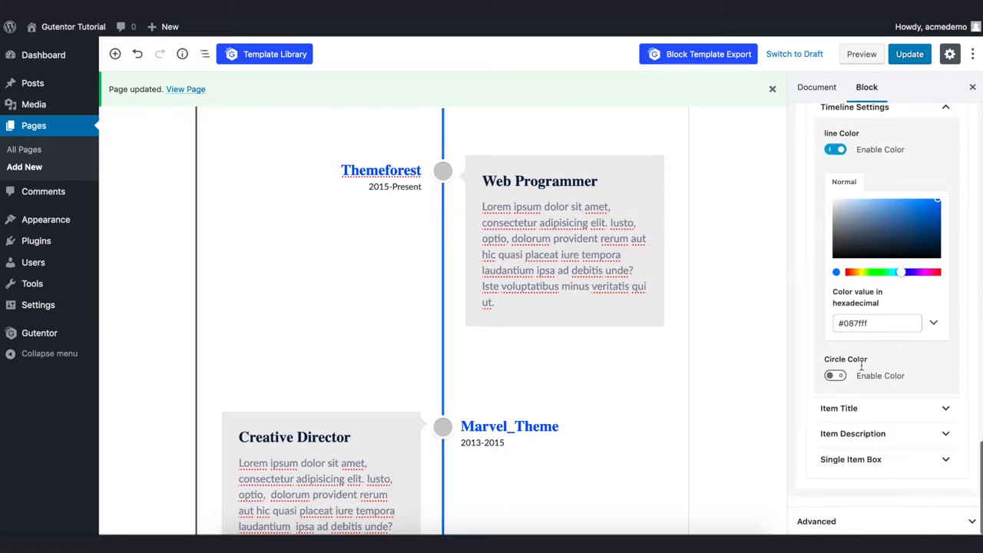
click(835, 376)
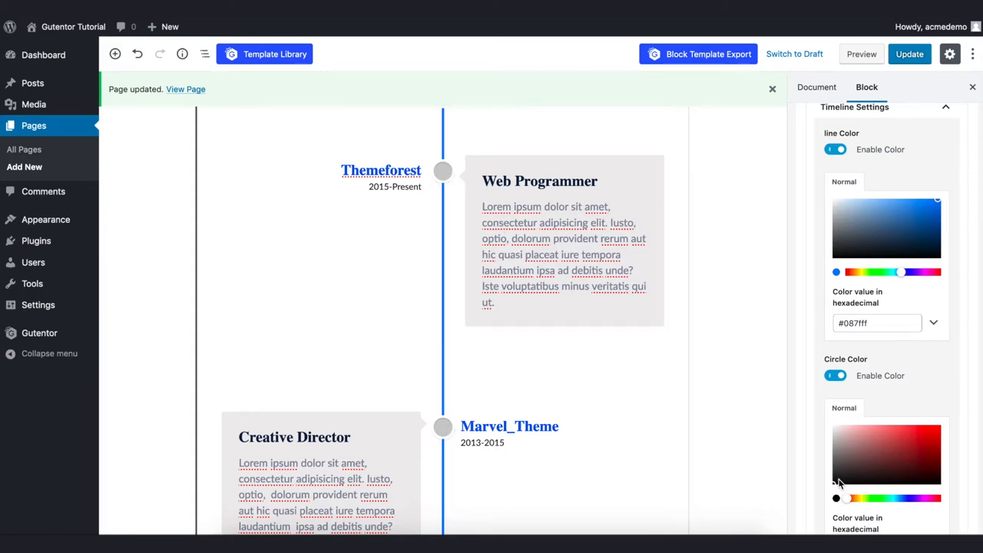
click(911, 438)
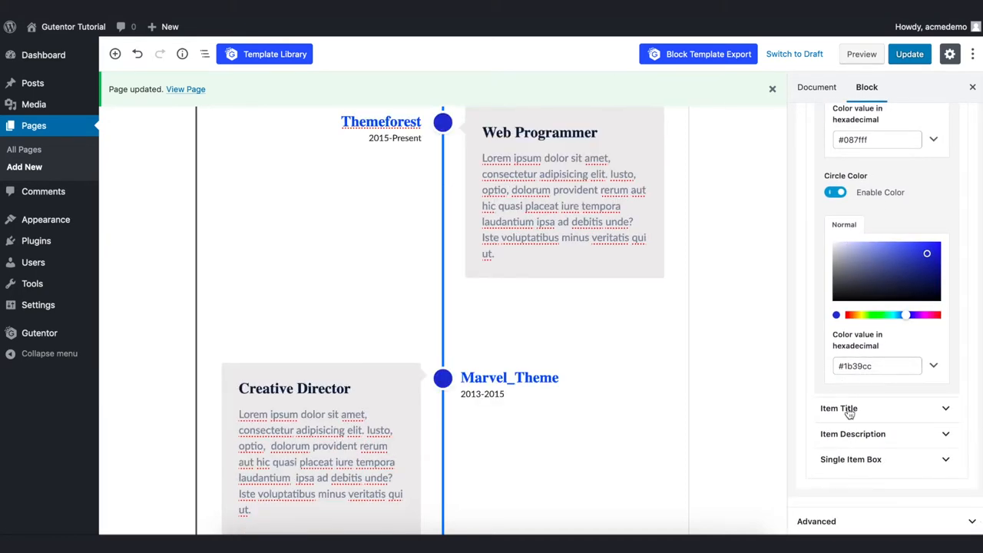
Set the item title and item description colors to white (#ffffff)
click(838, 408)
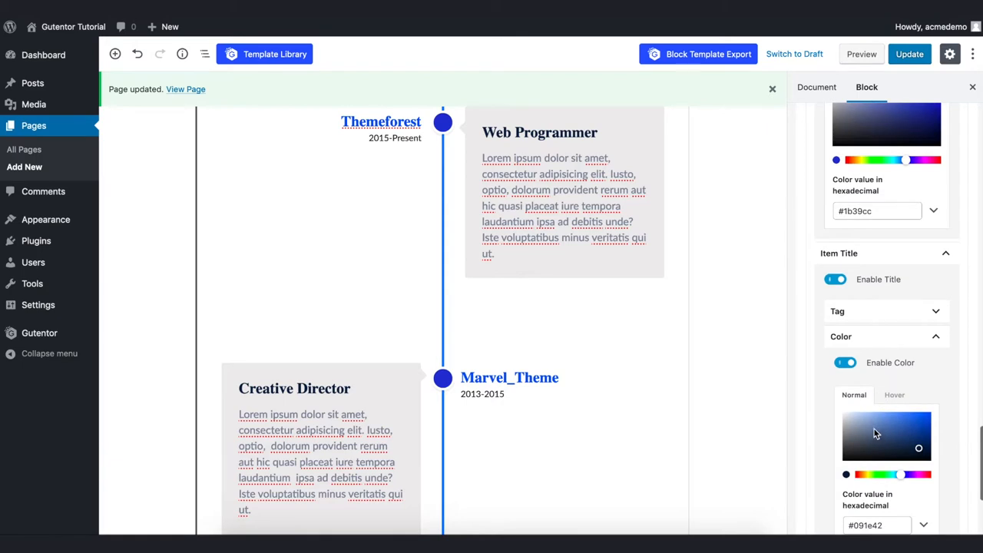
click(931, 419)
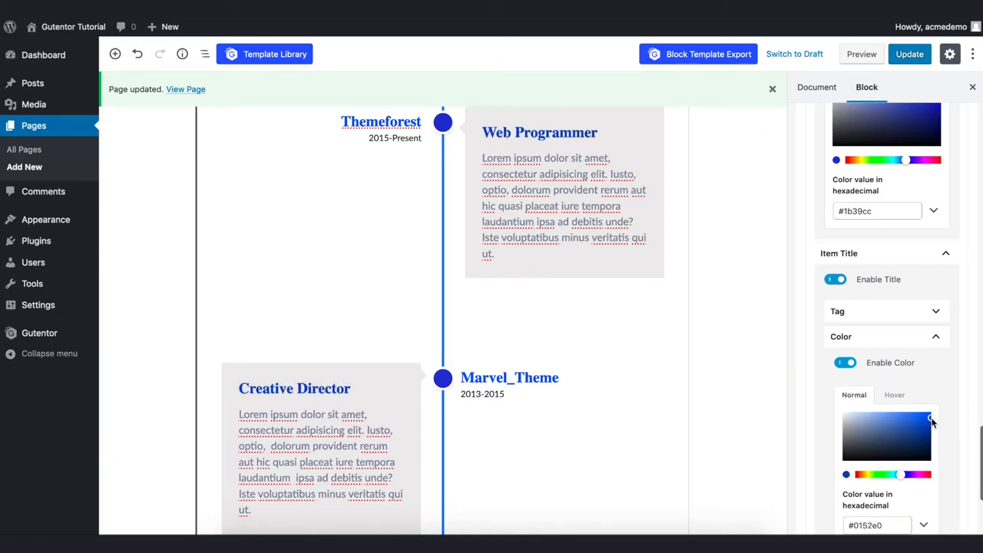
click(867, 426)
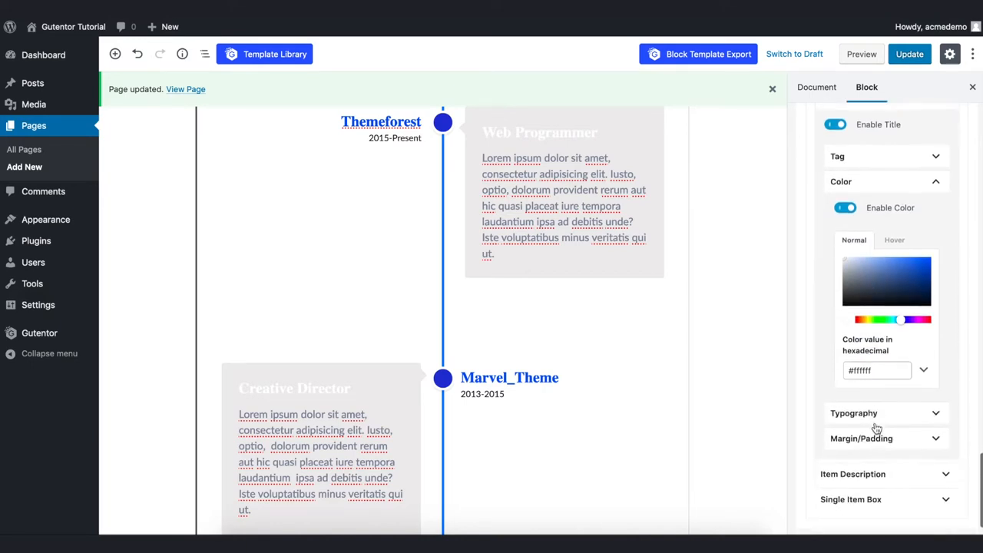
click(853, 474)
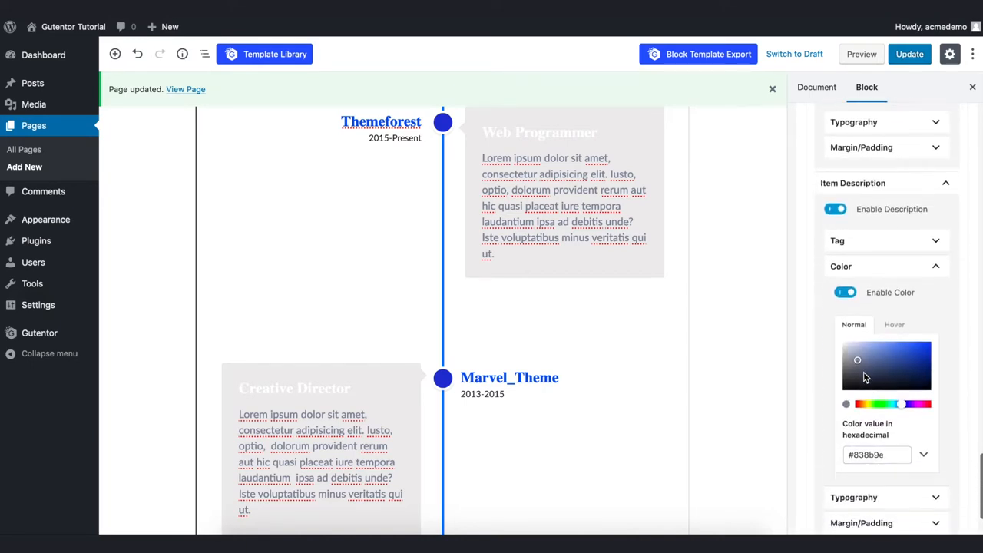
click(858, 360)
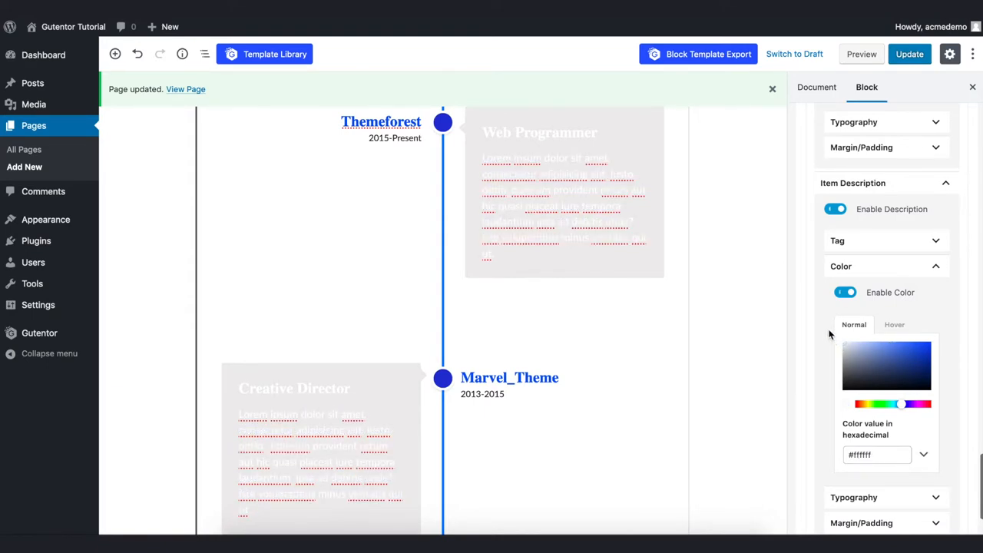
scroll(down, 3)
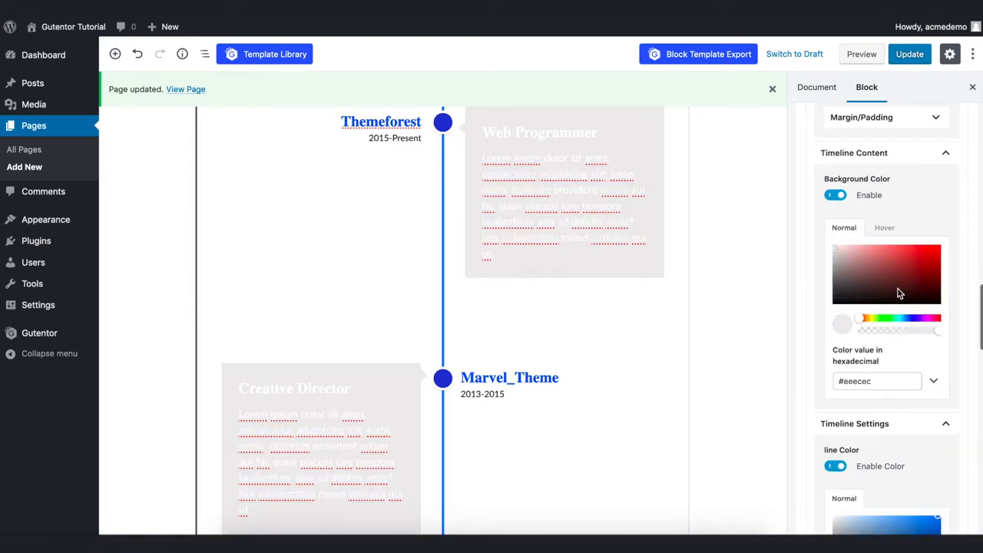
Change the content box background to bright blue behind the white text
click(919, 269)
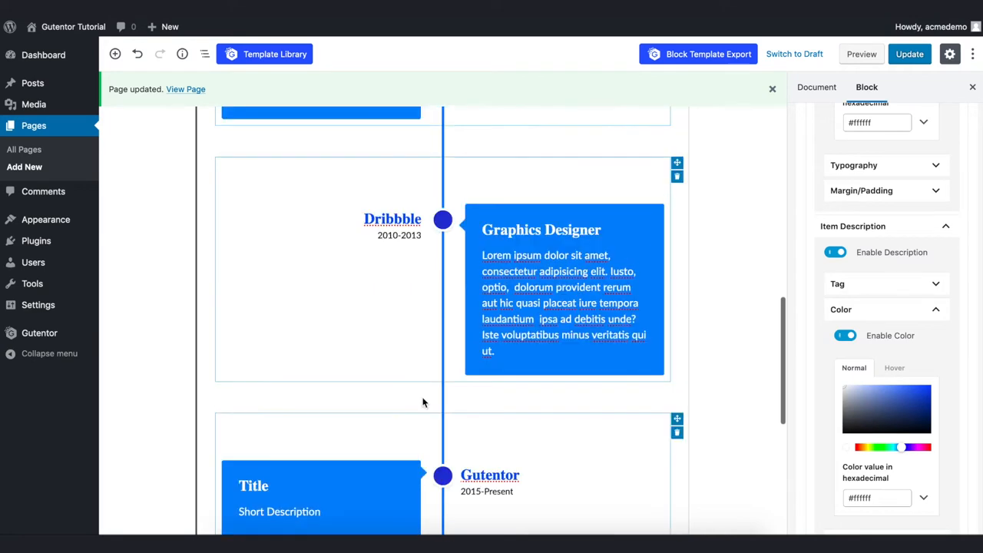
scroll(down, 3)
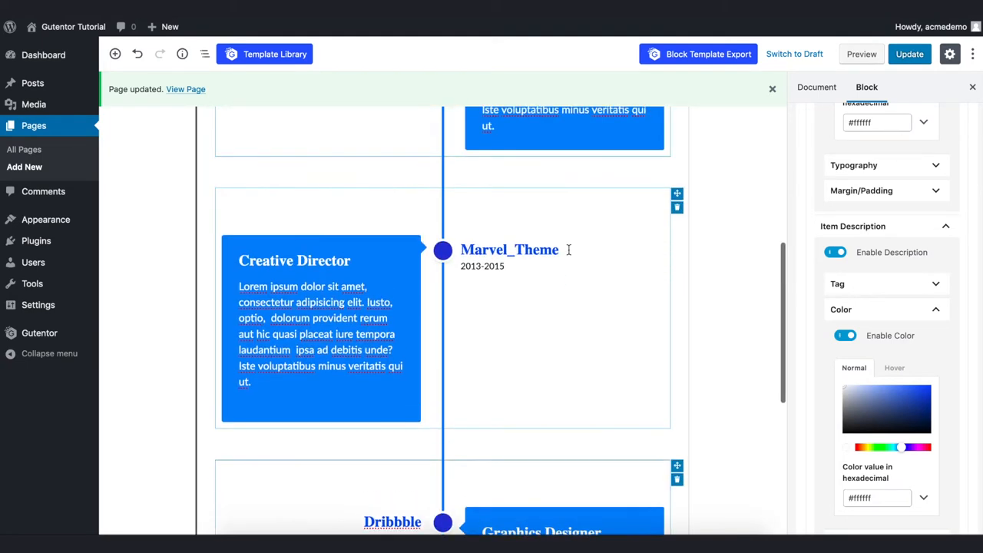
scroll(down, 3)
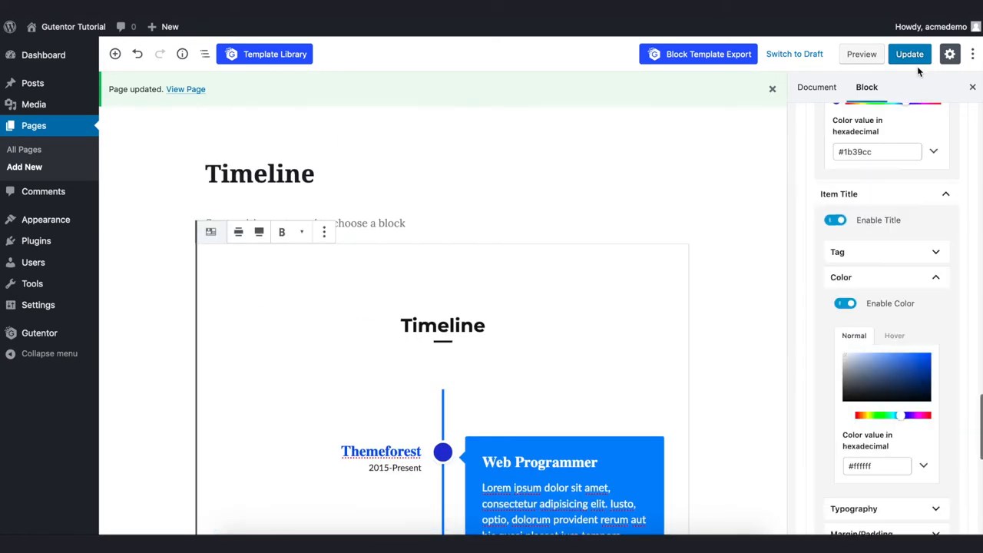
Update the page and scroll through the live blue timeline with three entries
click(909, 54)
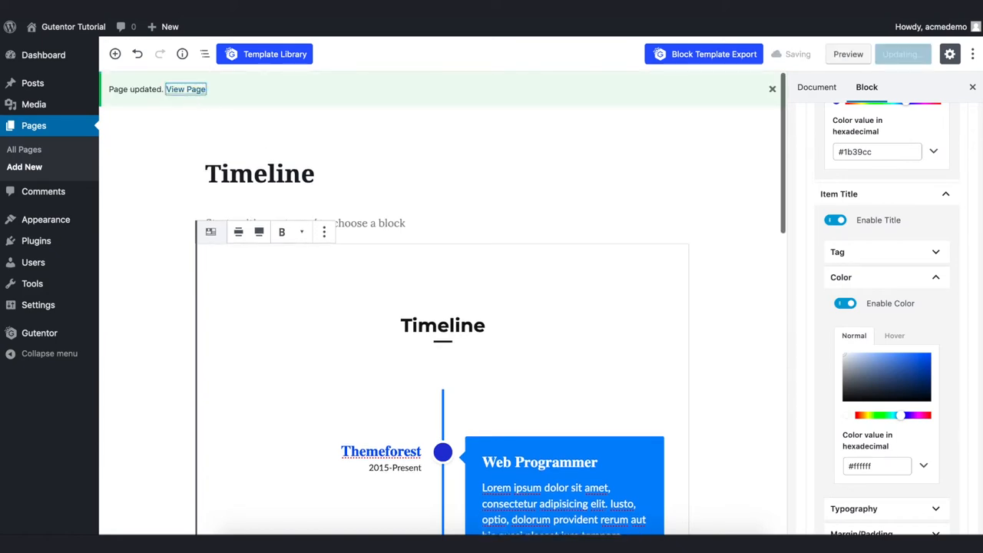
click(185, 89)
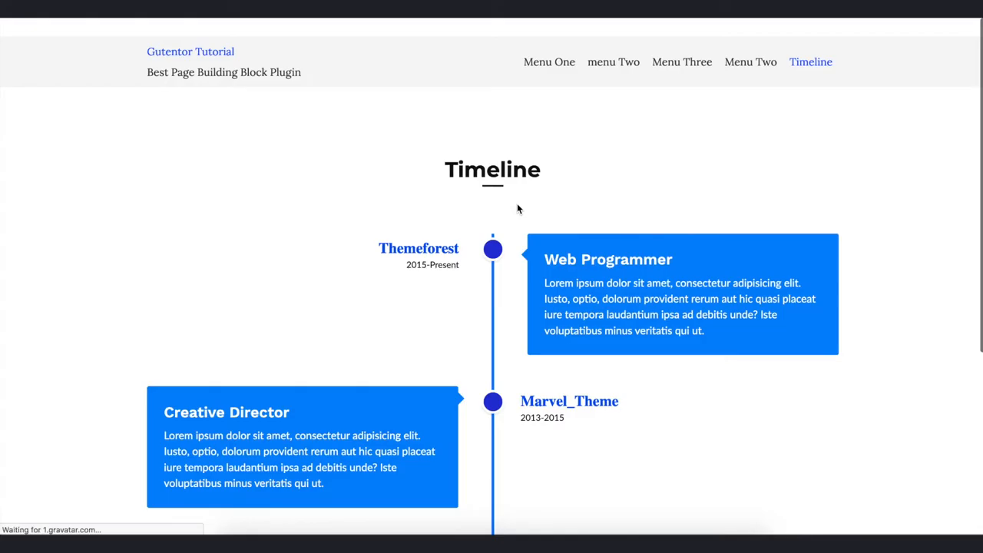
scroll(down, 3)
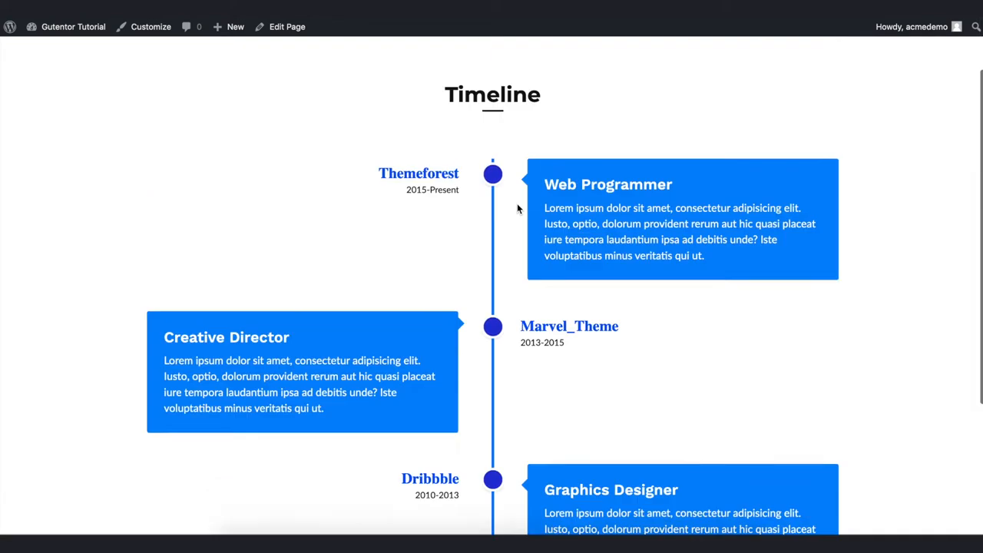
scroll(down, 3)
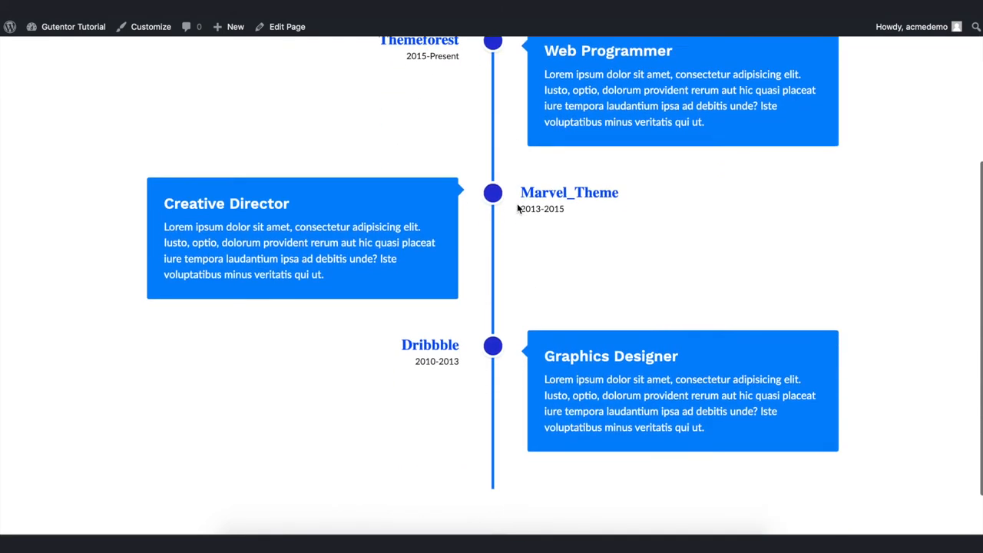
scroll(up, 3)
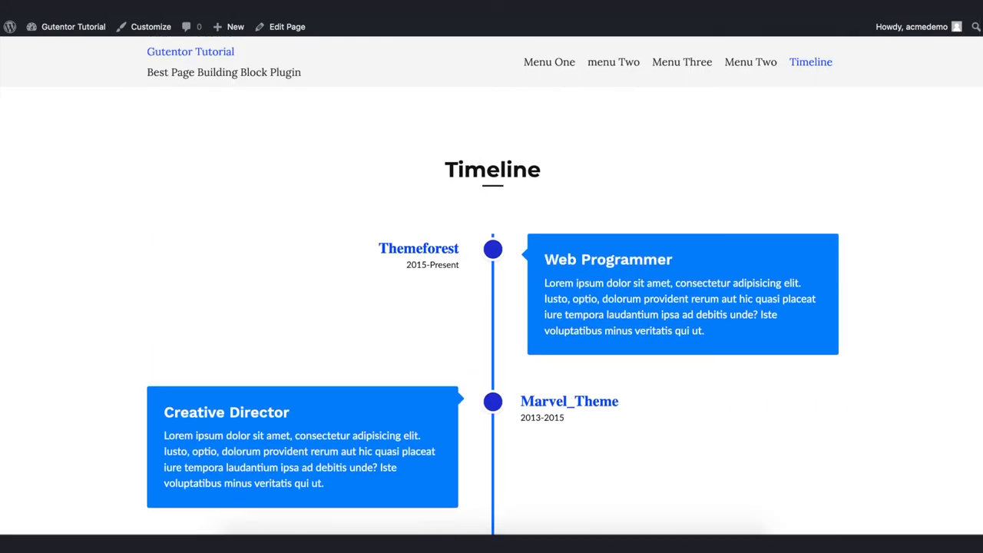
Back in the editor, try a red Timeline block background, then reset it to #ffffff
click(287, 26)
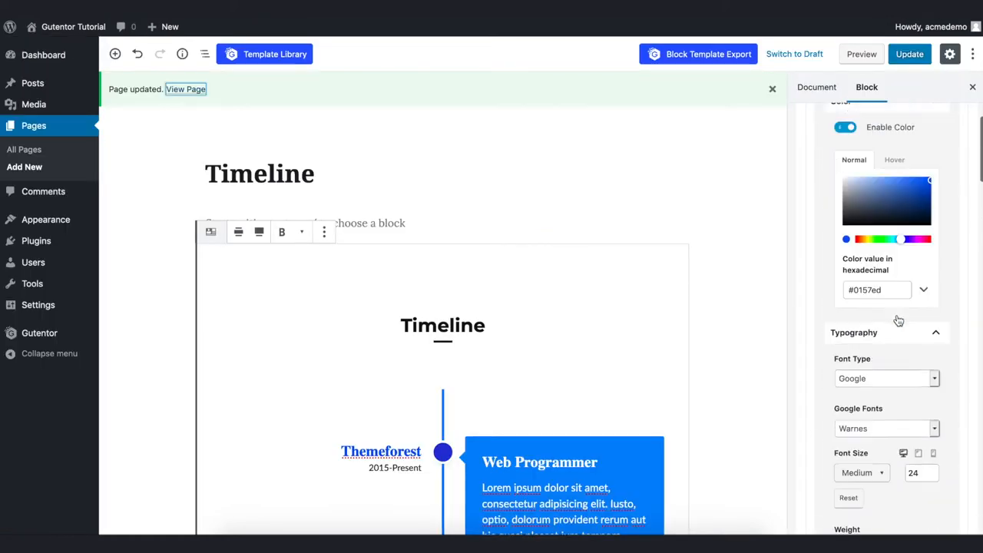
click(875, 170)
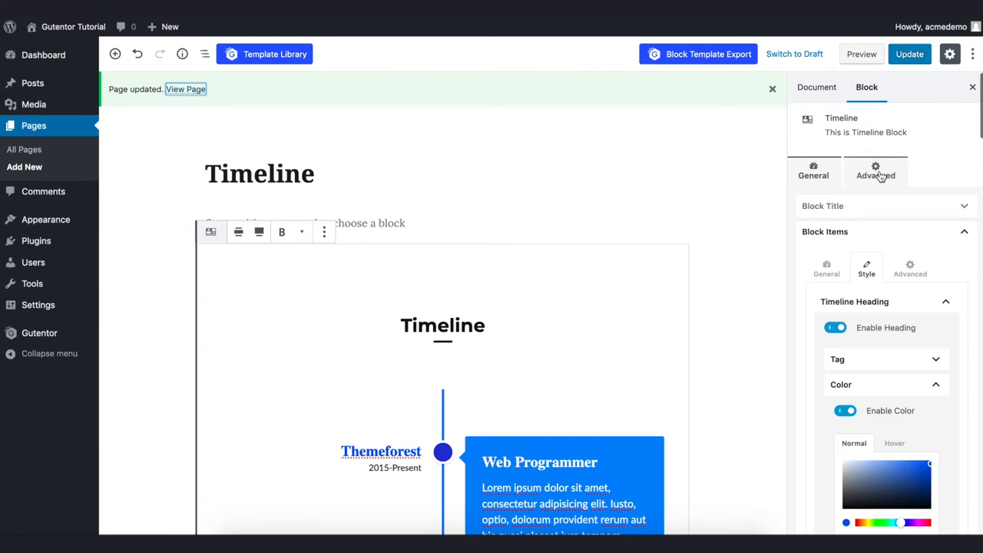
click(876, 171)
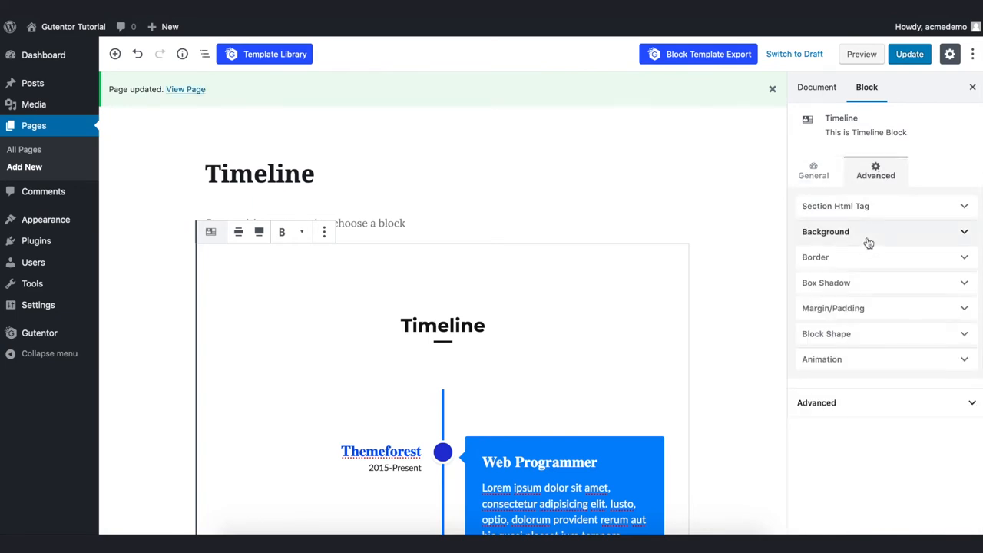
click(826, 231)
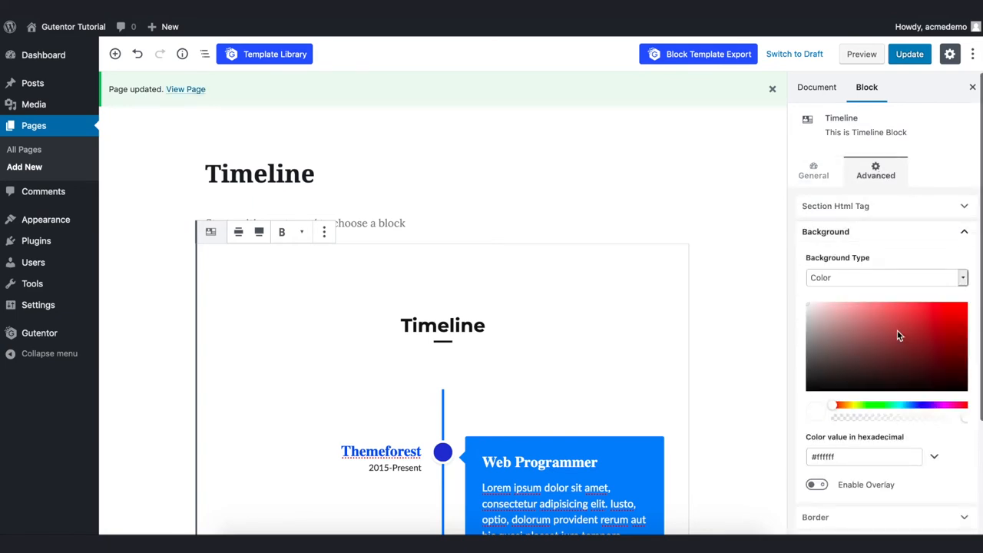
click(918, 323)
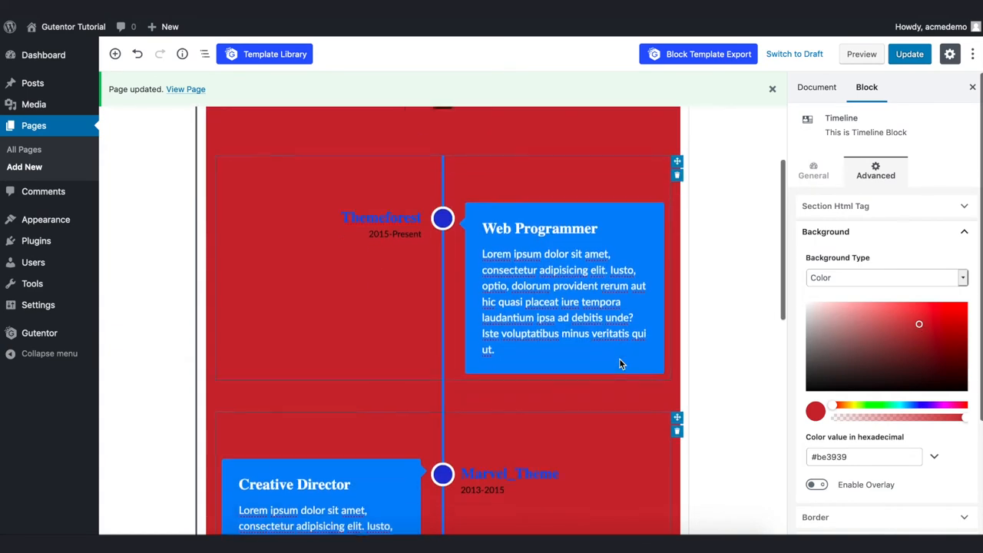
click(814, 310)
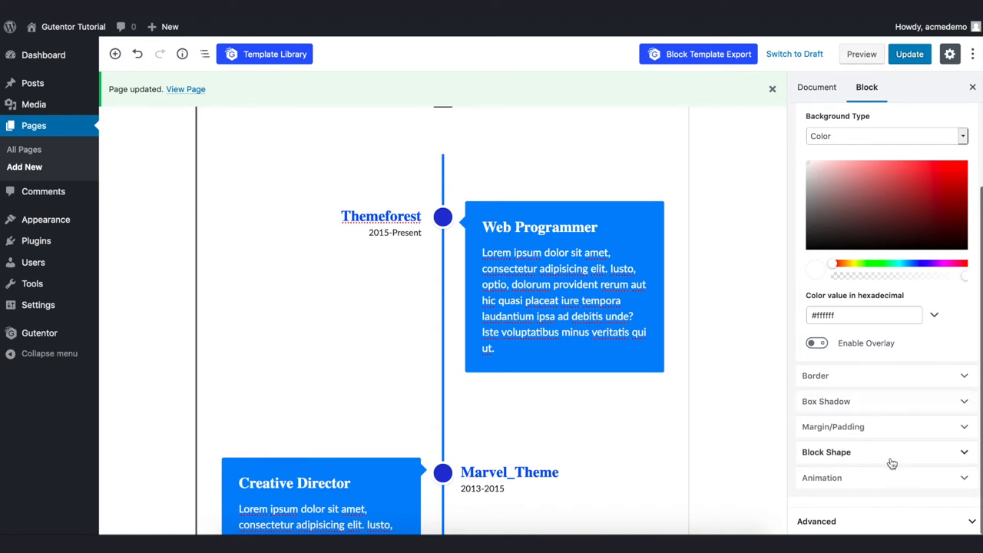
Add a top wave divider colored #1a72e6 to the Timeline block and update the page
click(827, 452)
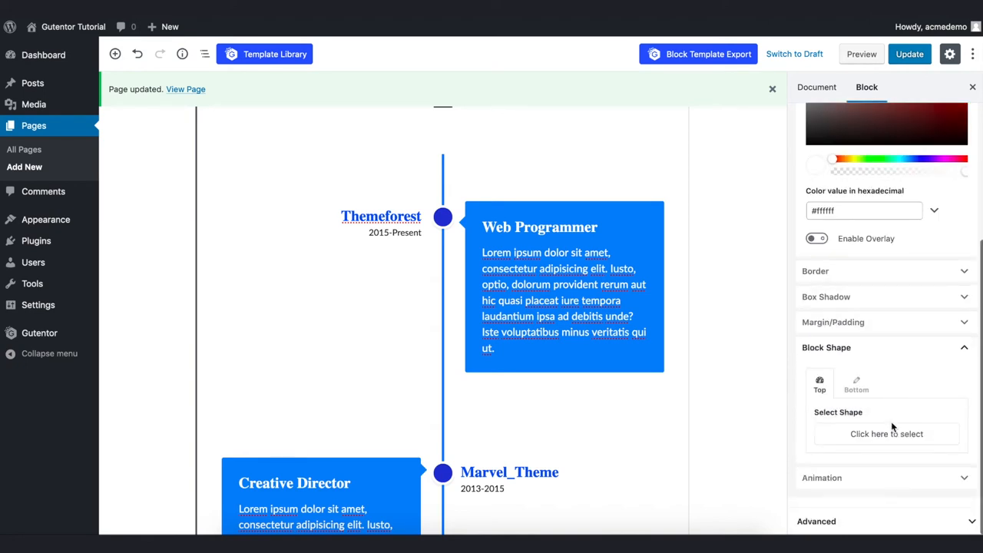
click(887, 434)
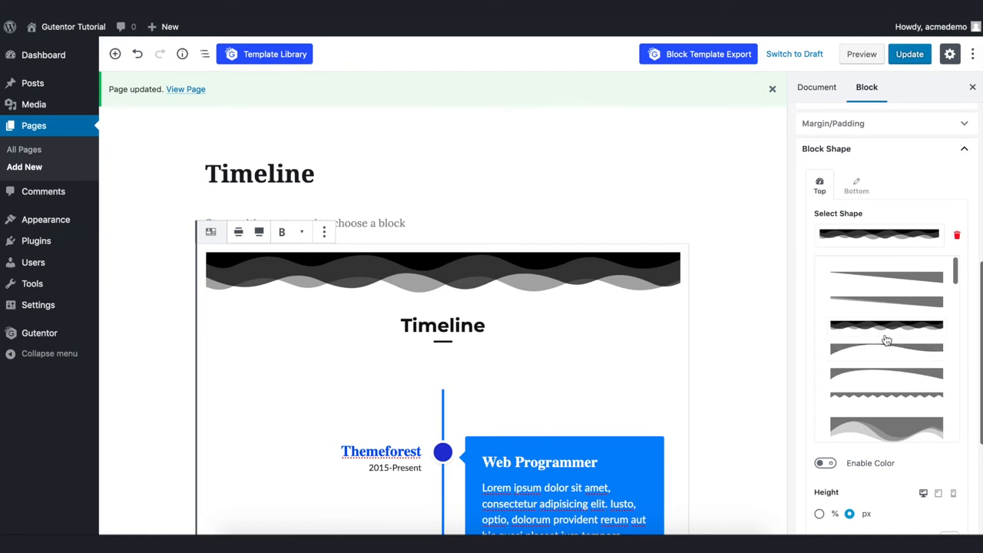
scroll(down, 3)
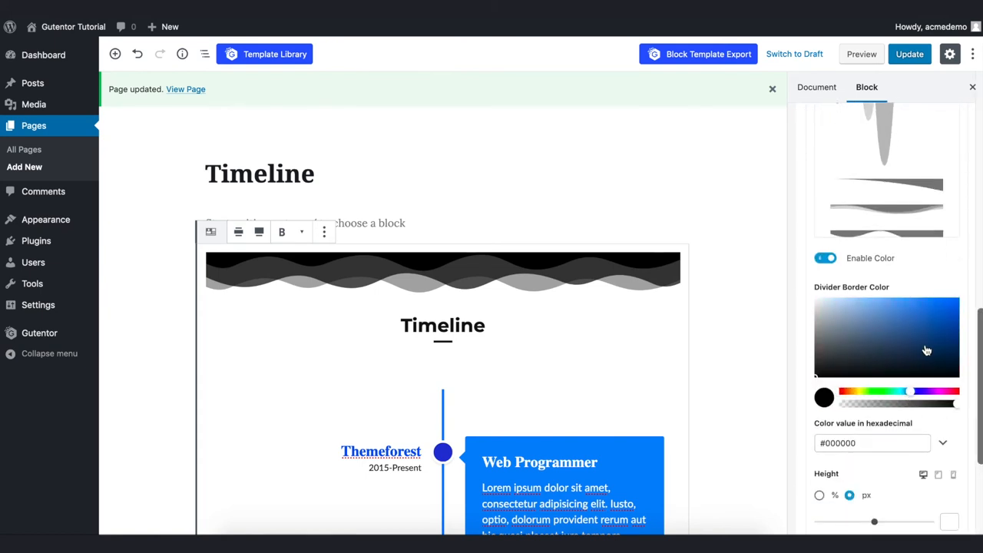
click(946, 309)
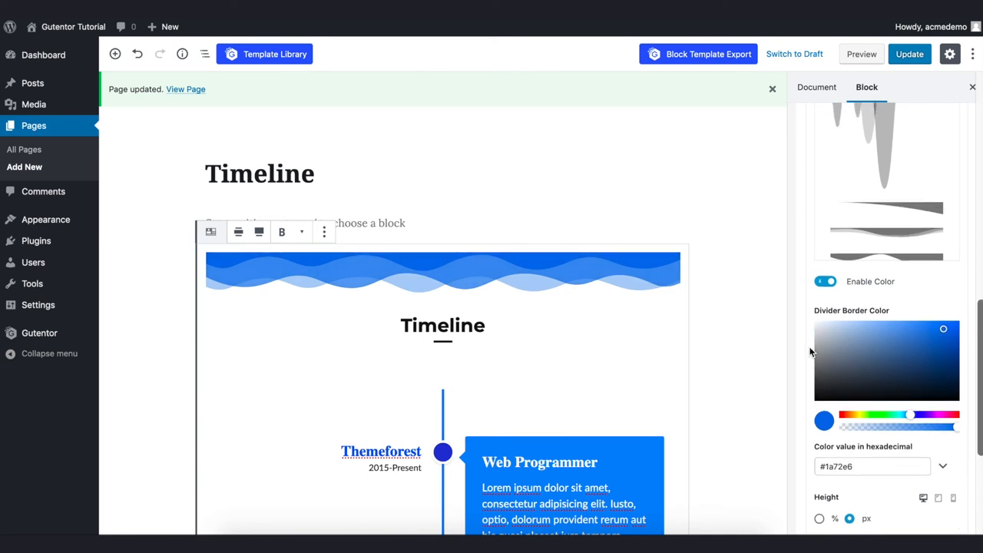
click(875, 170)
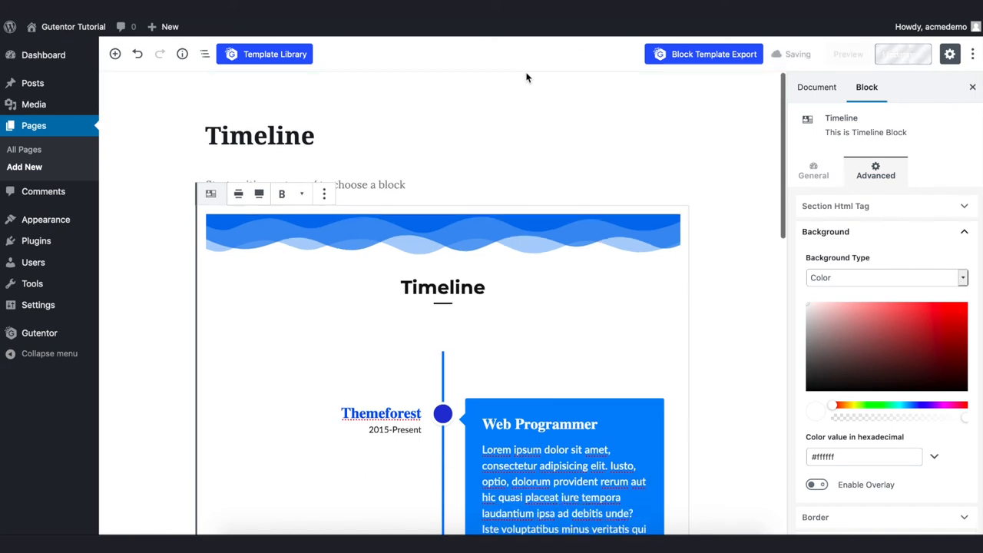
View the published page and scroll down to the blue wave above three job entries
click(902, 53)
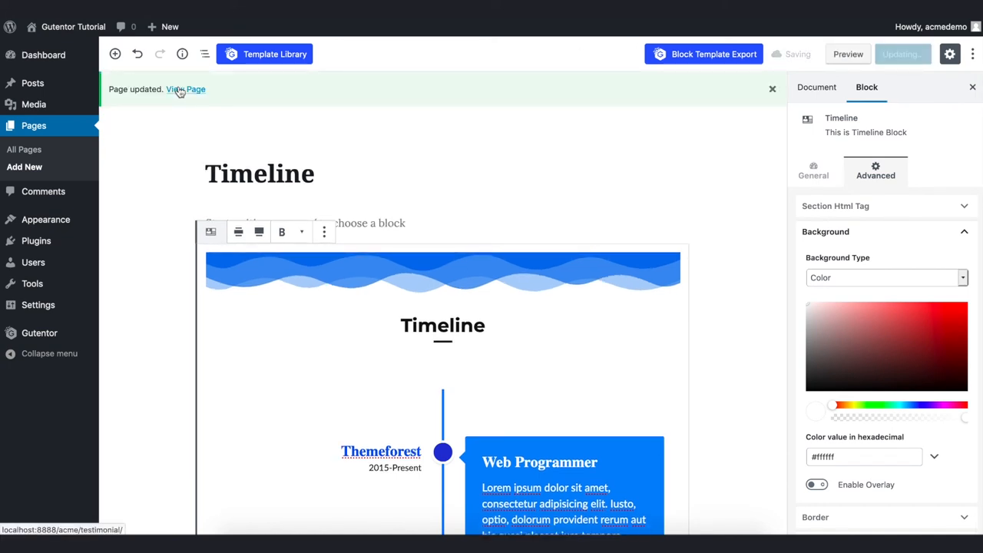
click(186, 90)
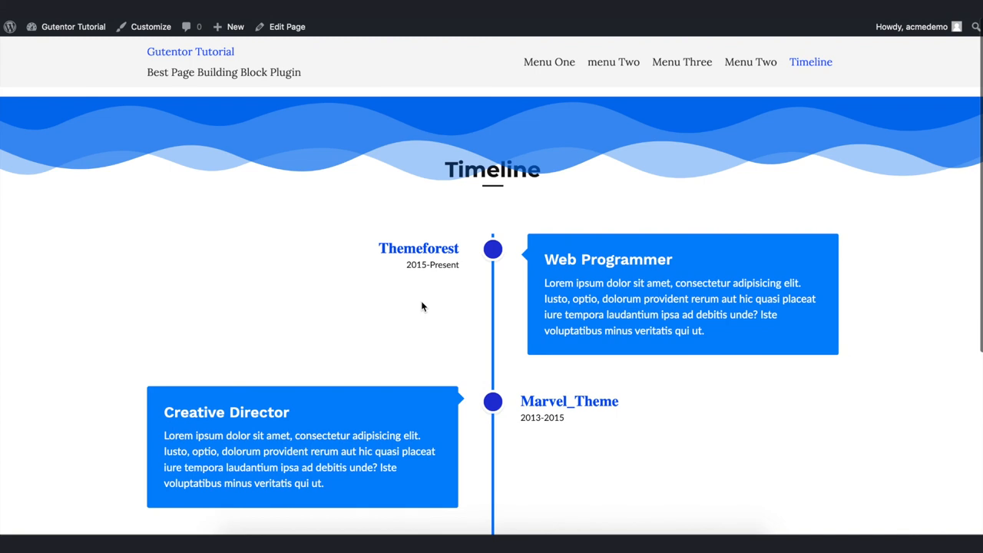
scroll(down, 3)
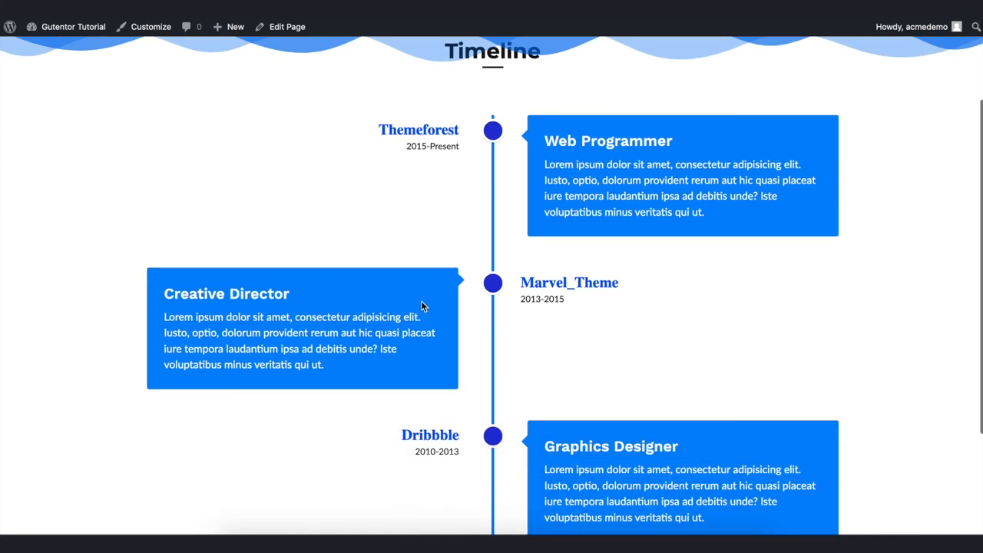
scroll(down, 3)
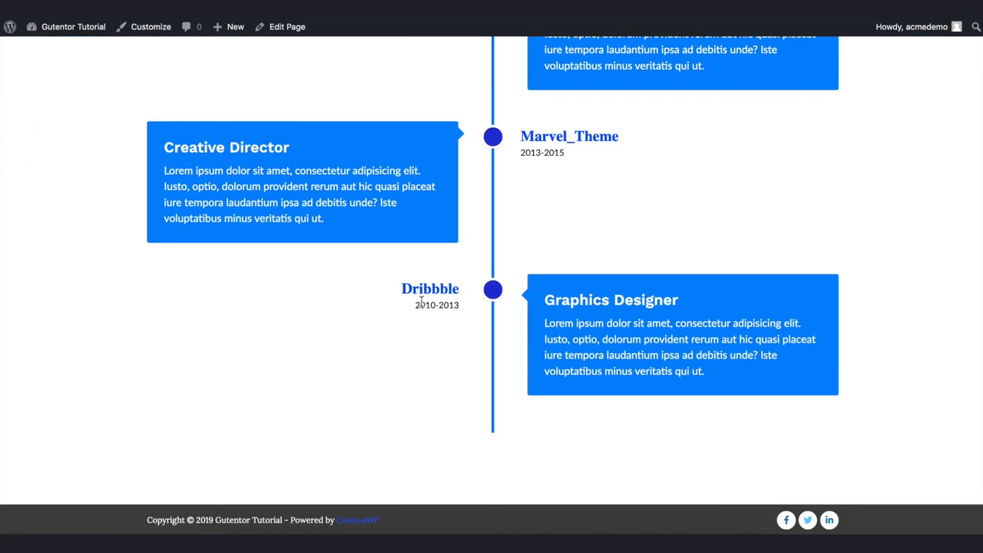